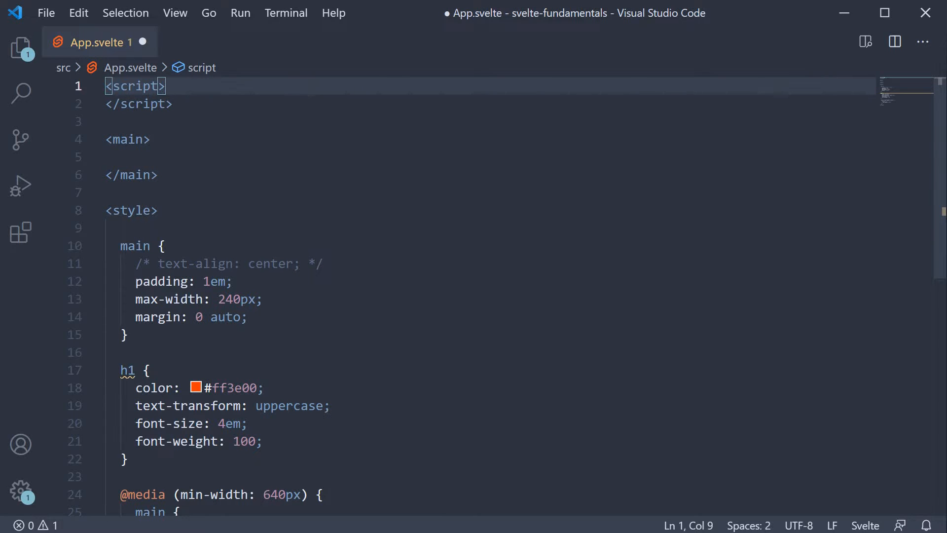
Step: Declare let firstName = 'Bruce' and let lastName = 'Wayne' in the script block
key("Enter")
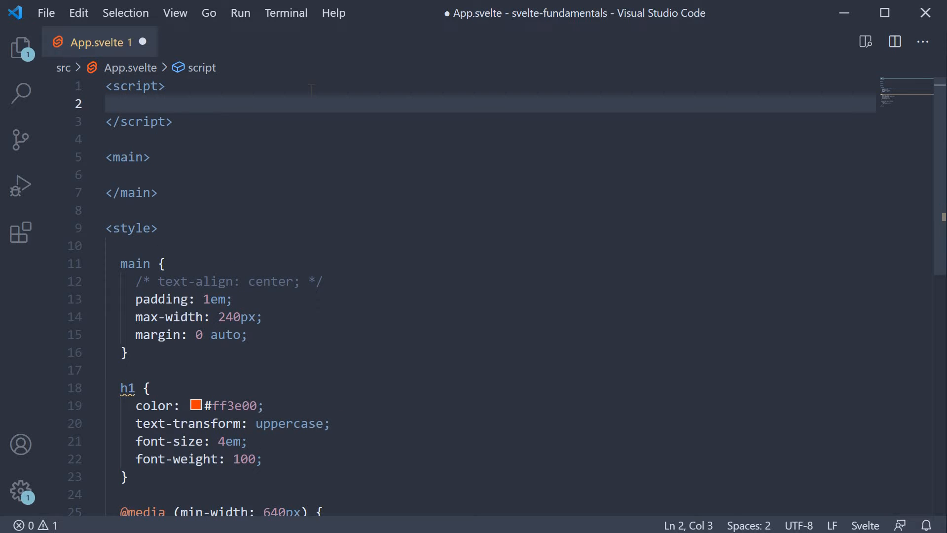
type("let firstName")
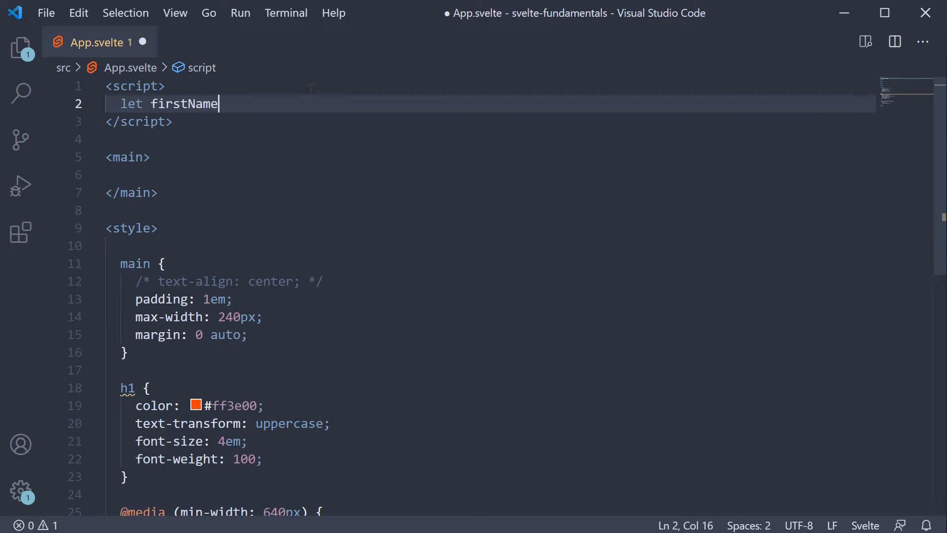
type("= 'Bruce'")
type("let lastName")
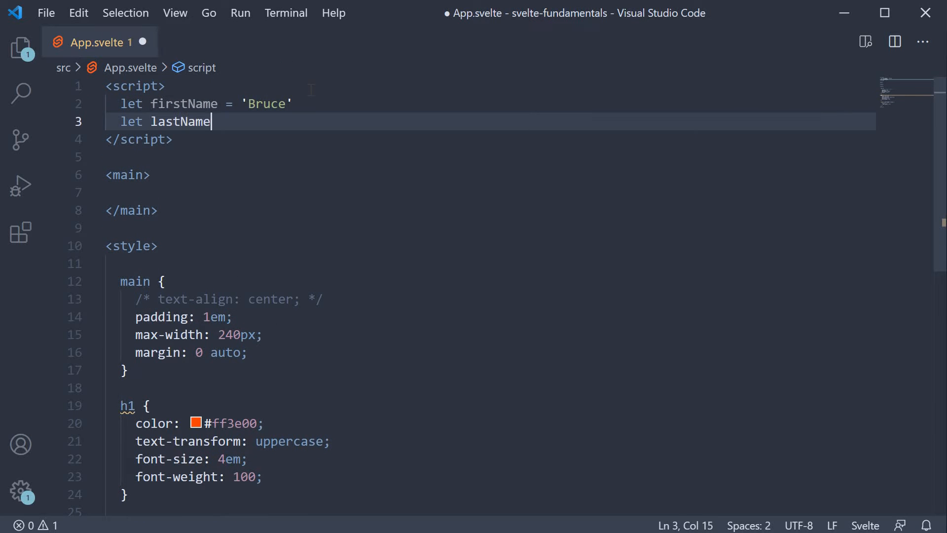
type("= 'Way'")
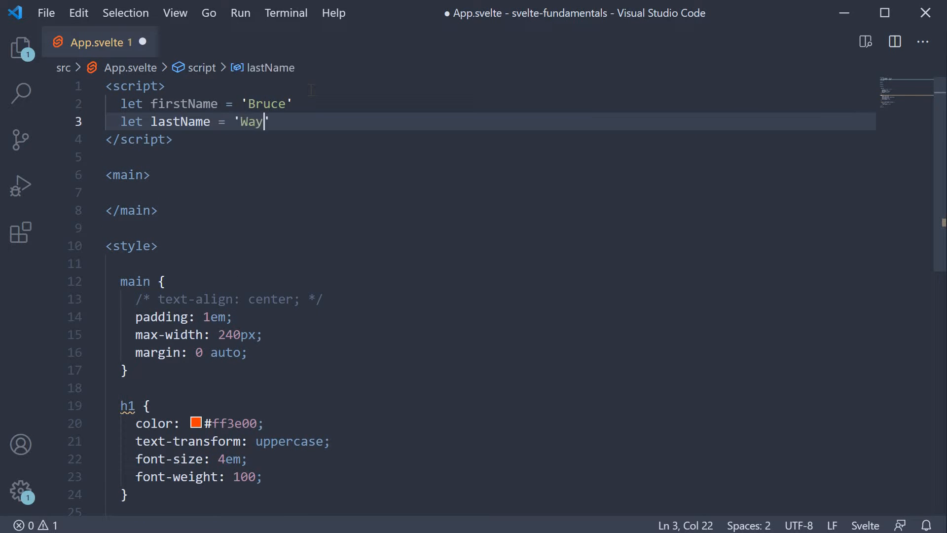
type("ne")
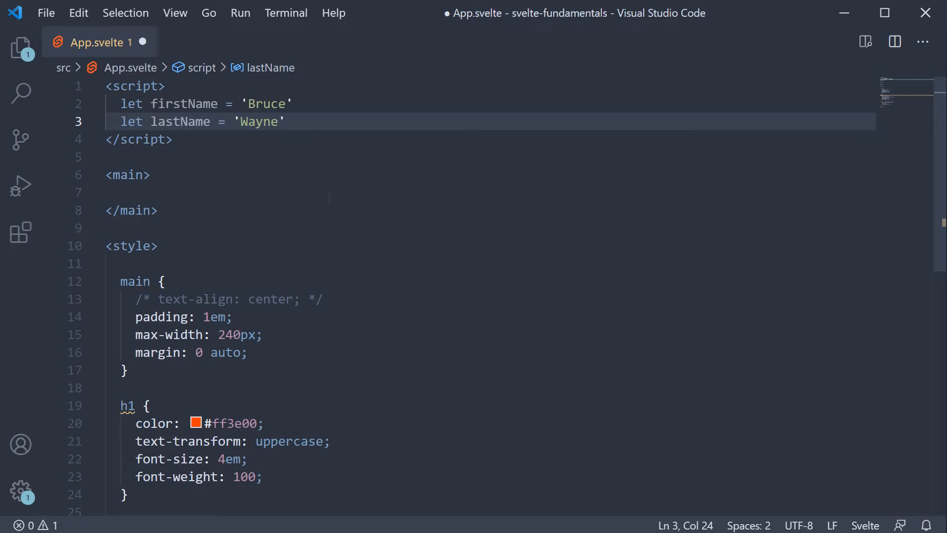
Step: Add an <h2> showing {firstName} {lastName} inside main
type("h2>{</h2>")
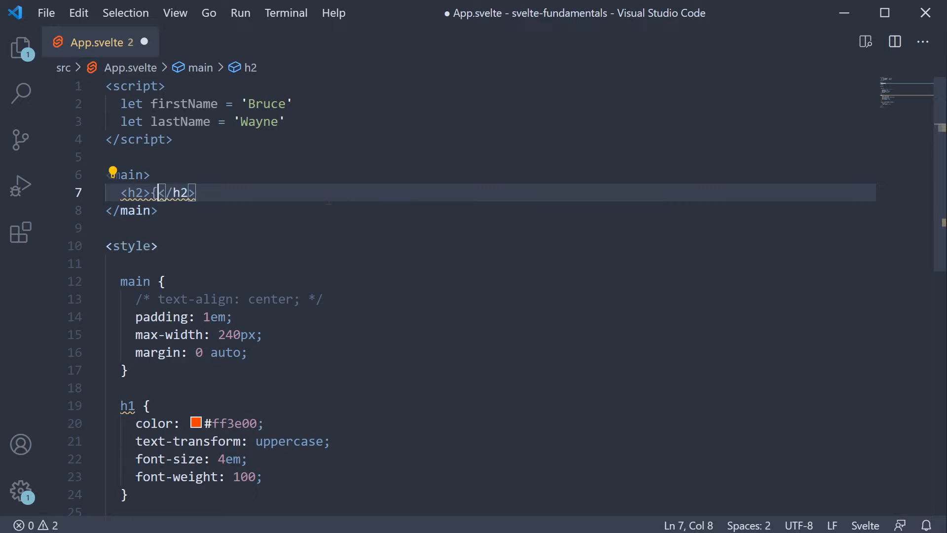
type("firstName}")
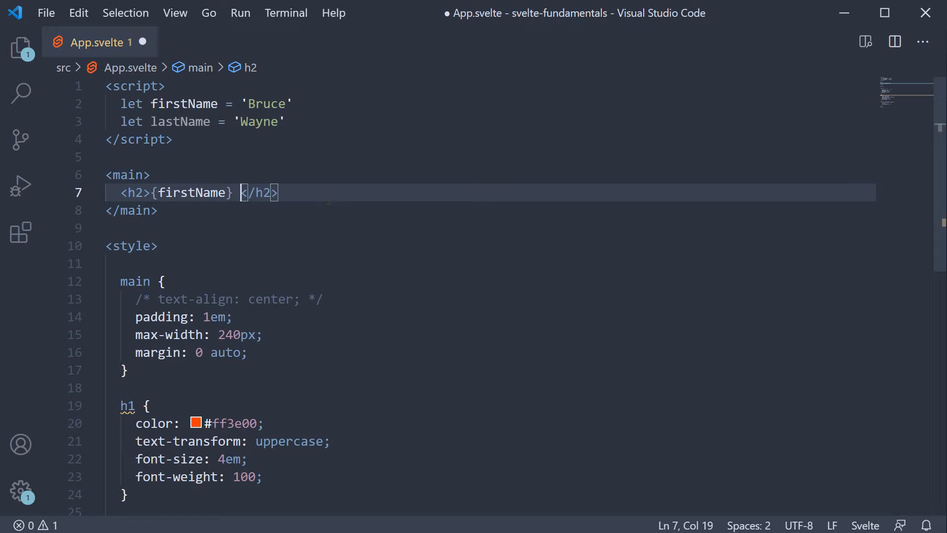
type("{")
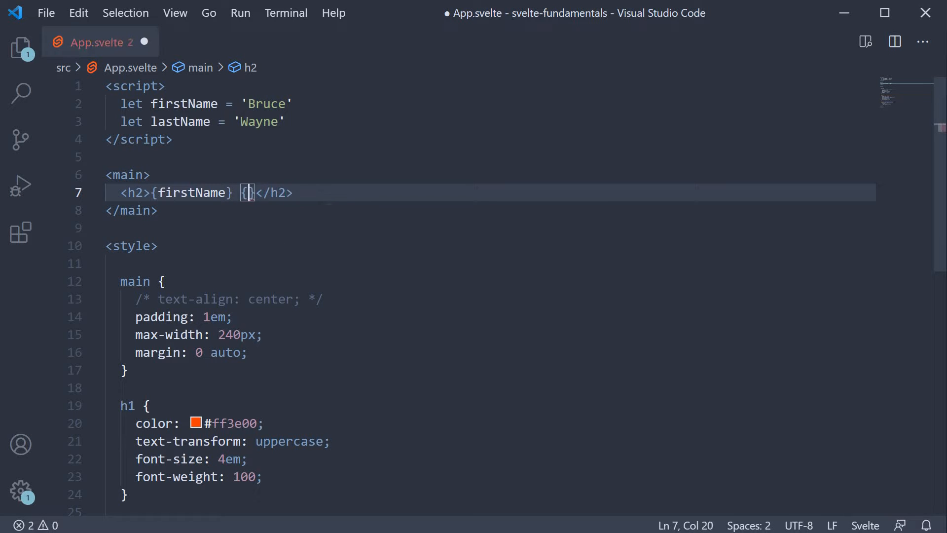
type("lastName")
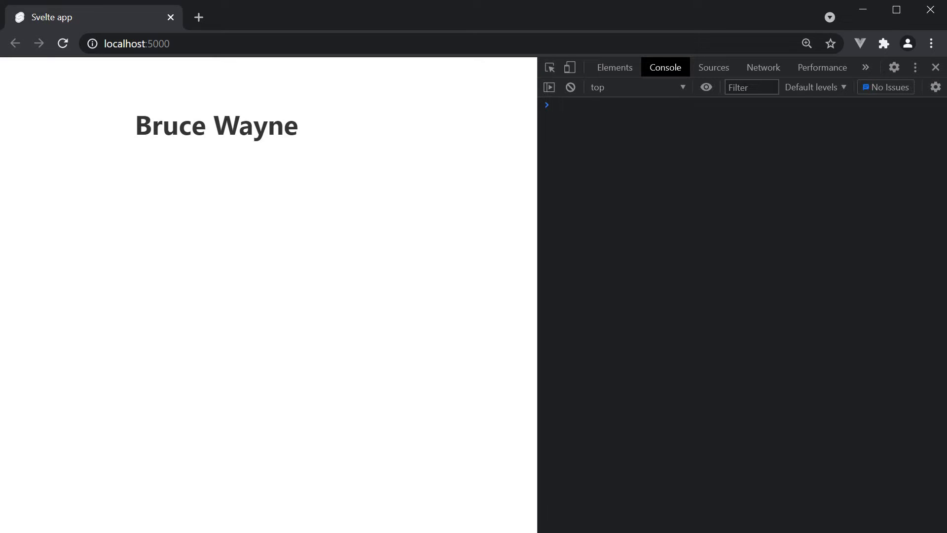
mouse_move(378, 196)
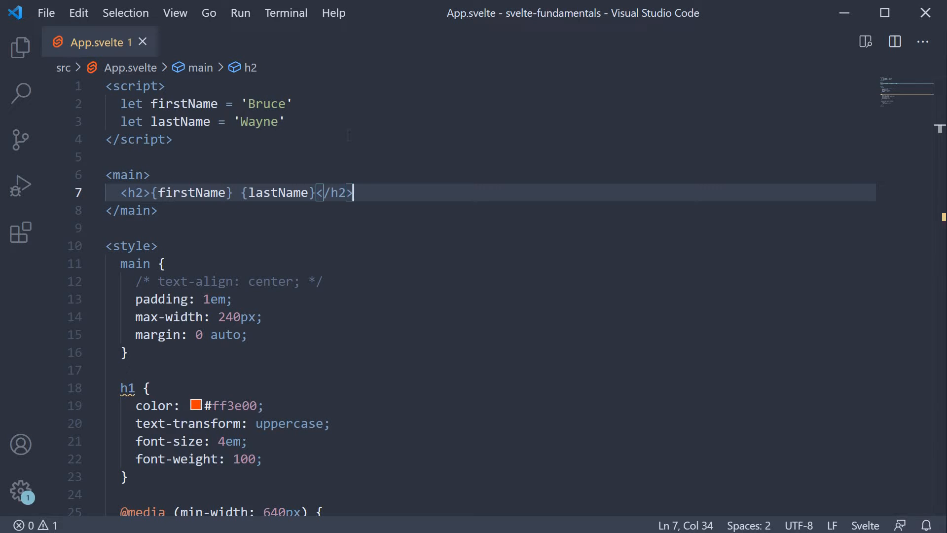
Step: Add $: fullName = `${firstName} ${lastName}` and a second <h2>{fullName}</h2> heading
type("$")
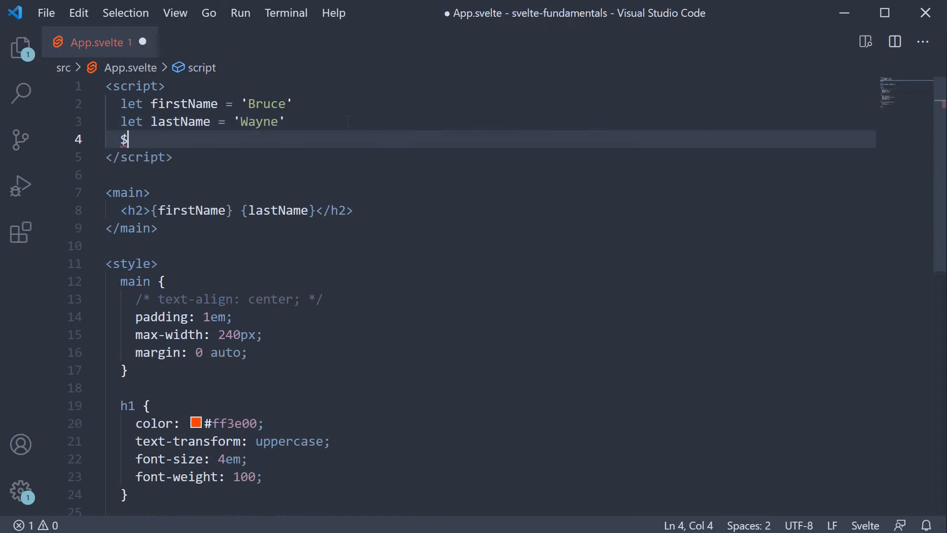
type(":")
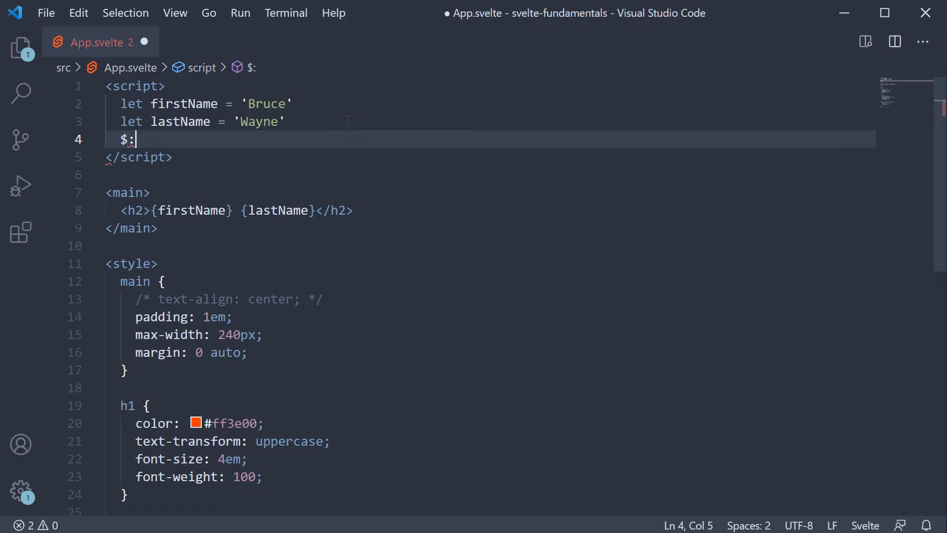
type("fullN")
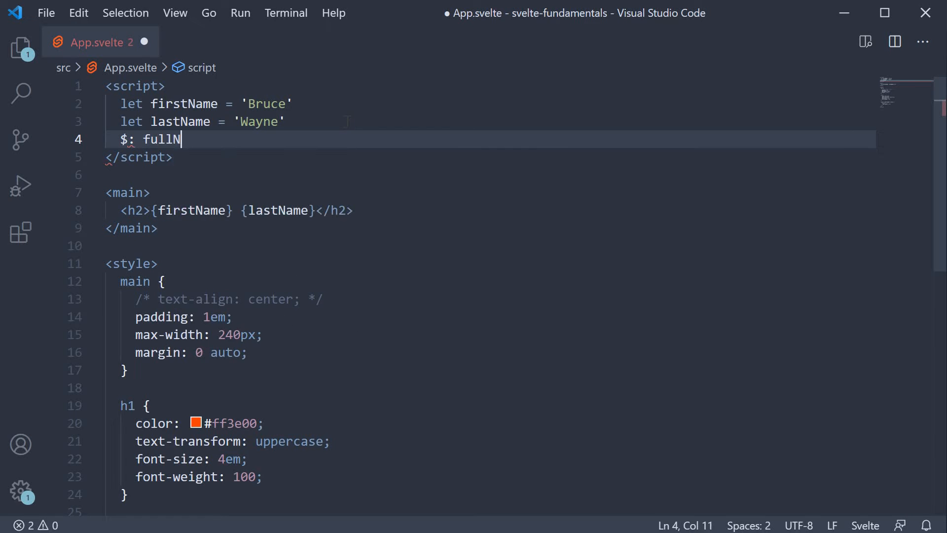
type("ame")
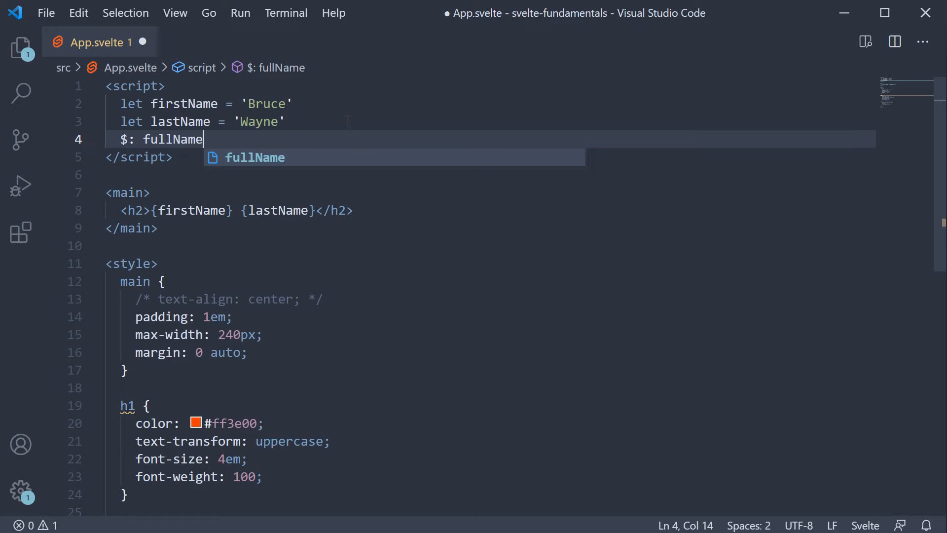
type("= `${firstName} ${lastName")
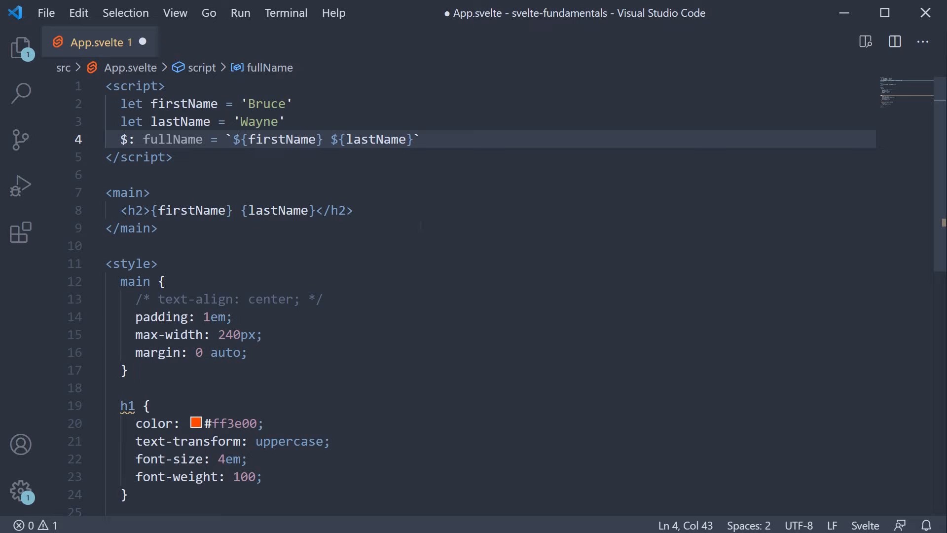
left_click(352, 210)
type("<h2>{}</h2>")
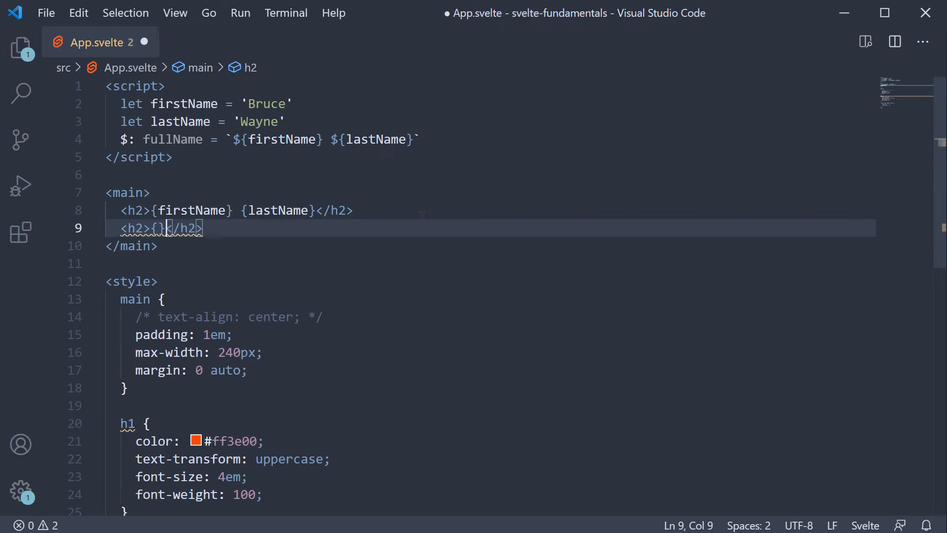
type("fullName")
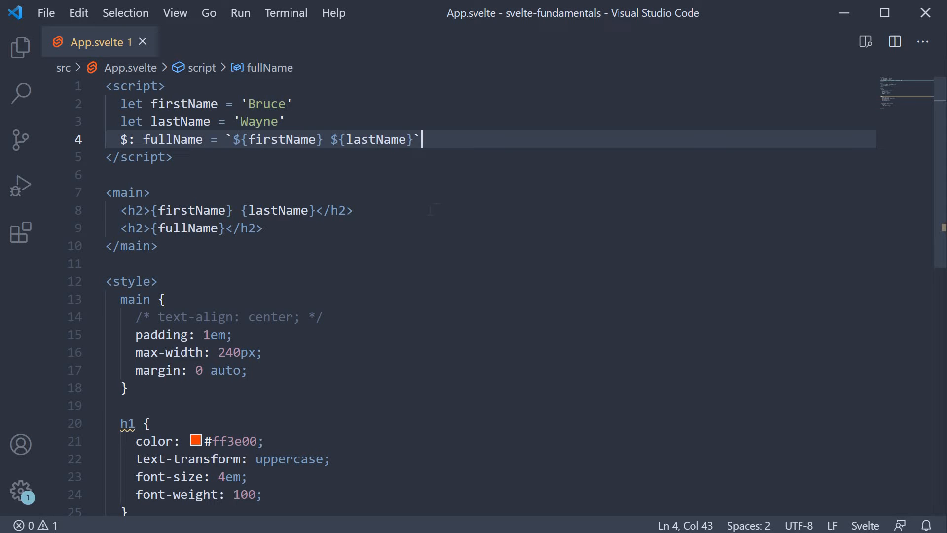
left_click(353, 210)
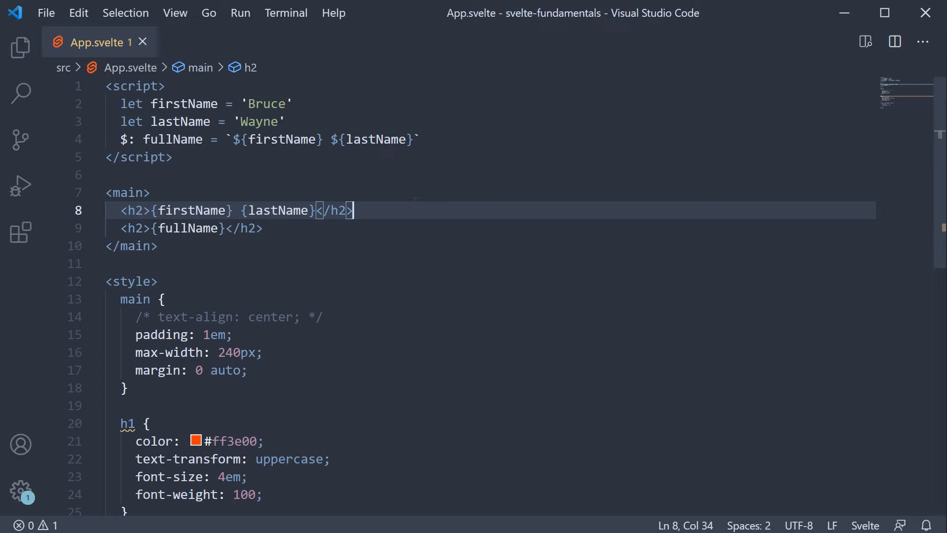
left_click(211, 228)
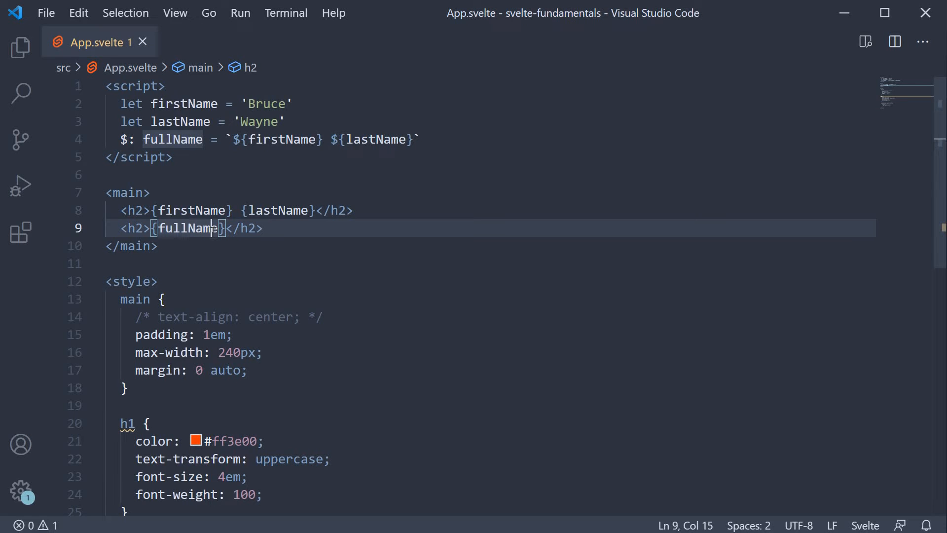
left_click(274, 210)
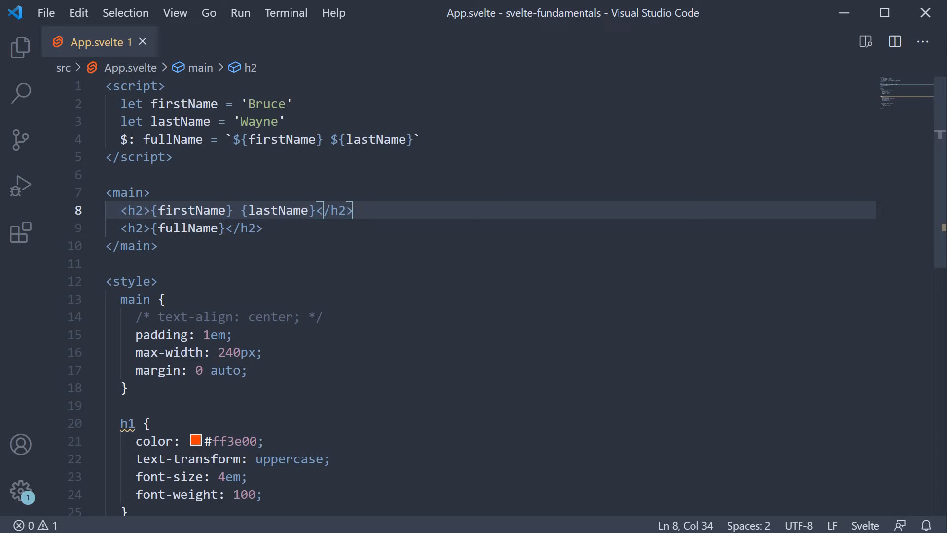
left_click(224, 228)
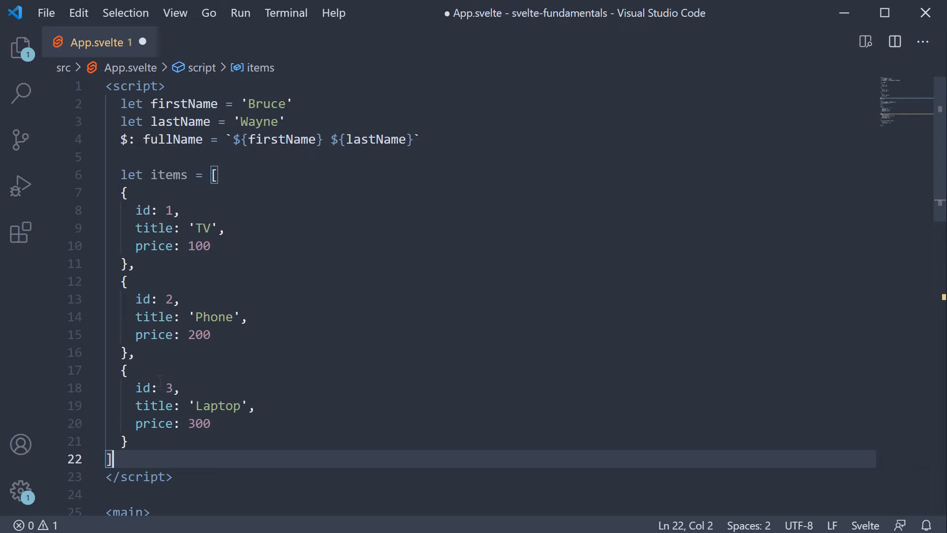
mouse_move(428, 289)
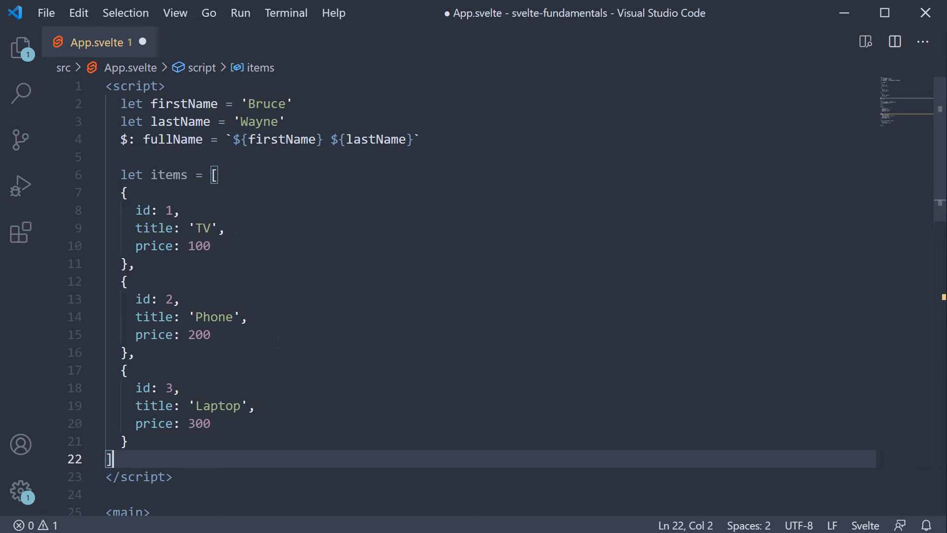
mouse_move(267, 427)
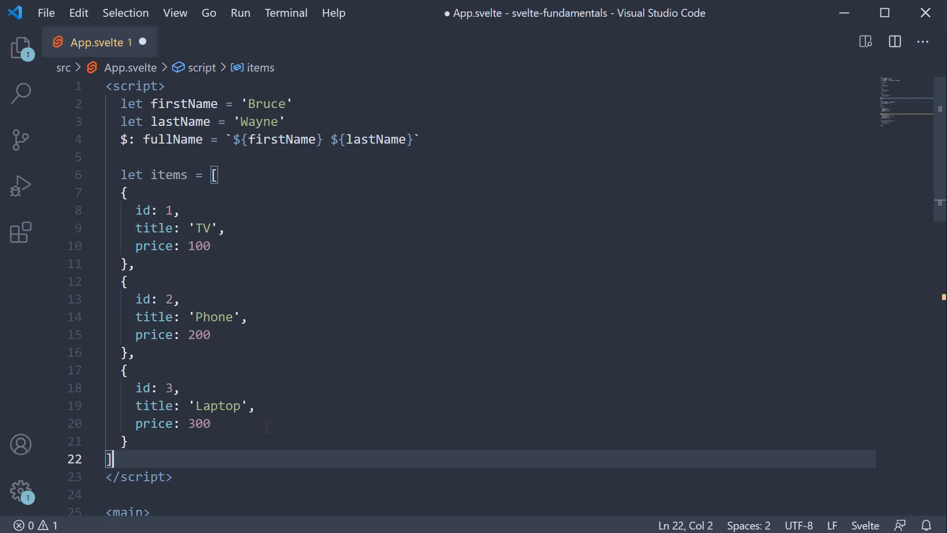
mouse_move(395, 385)
type("Total")
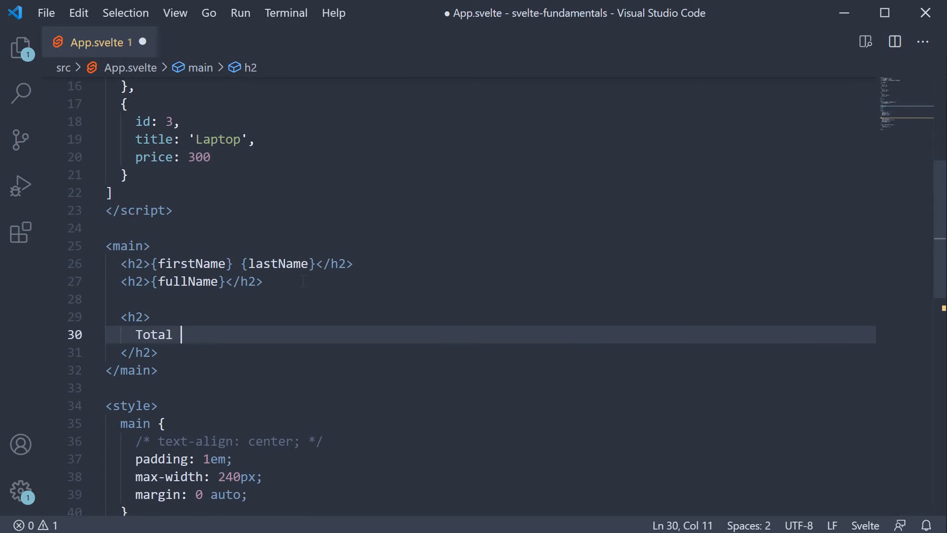
Step: Add <h2>Total - {items.reduce((total, curr) => (total = total + curr.price), 0)}</h2>
type("- {items}")
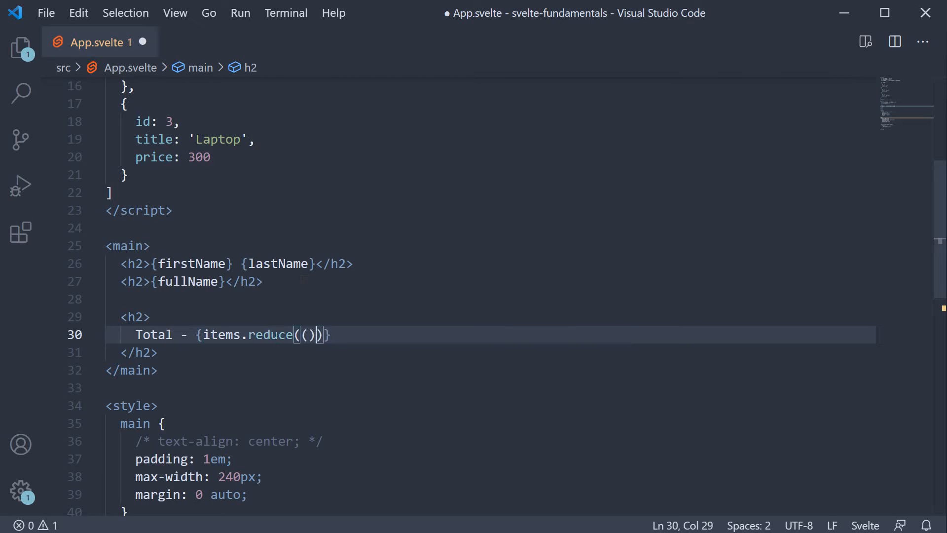
type("=> ()")
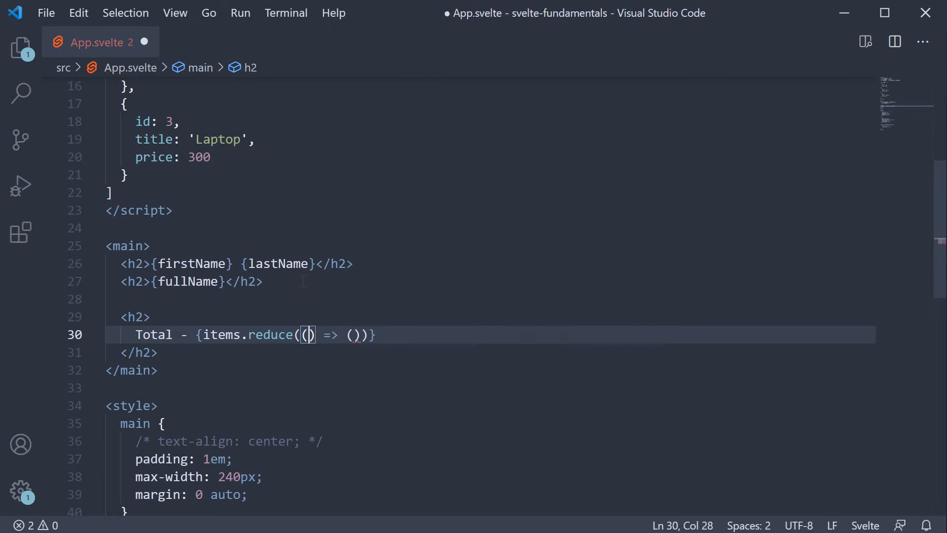
type("totalmem, curr")
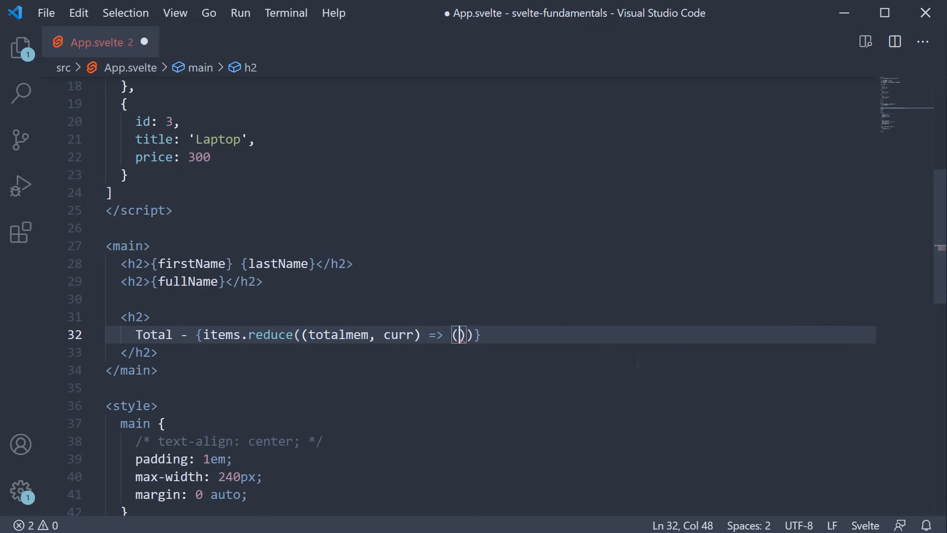
type("total")
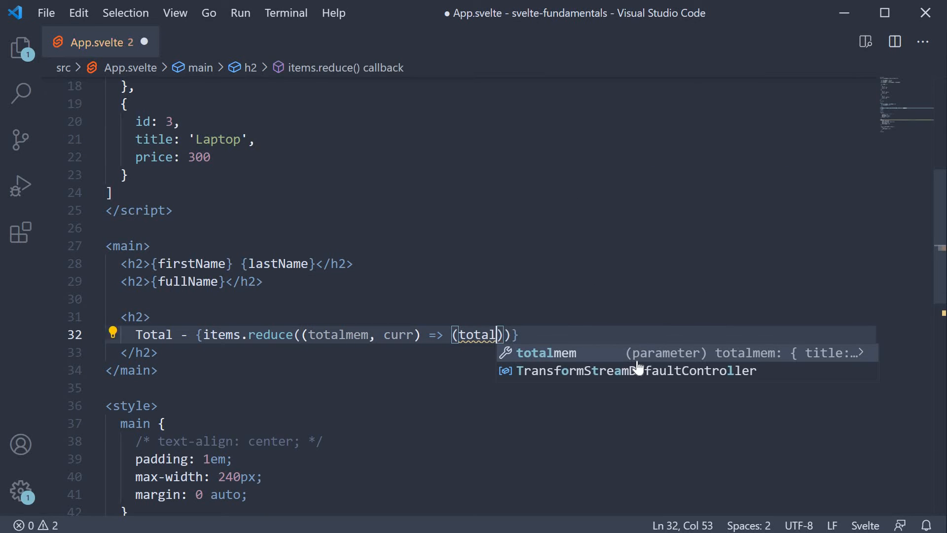
type("= total")
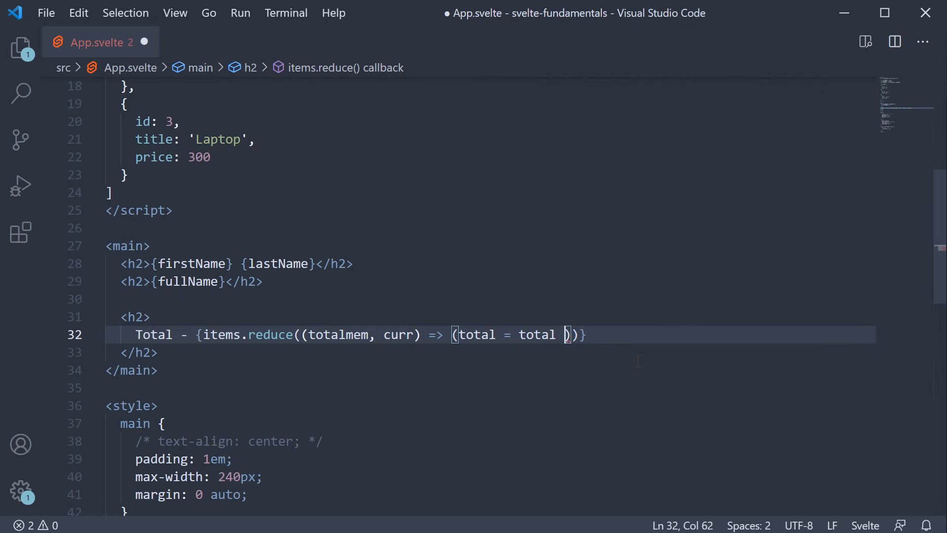
type("+ curr.price")
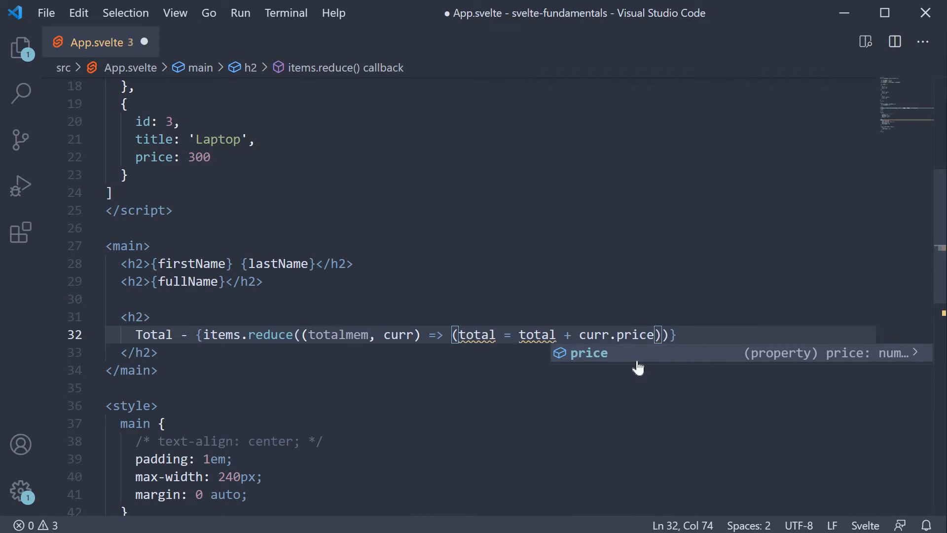
type(".")
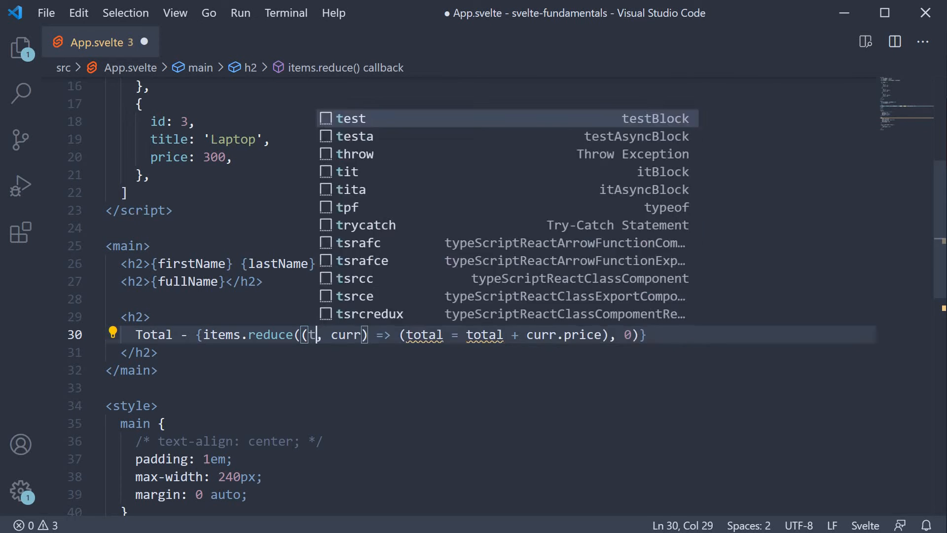
type("otal")
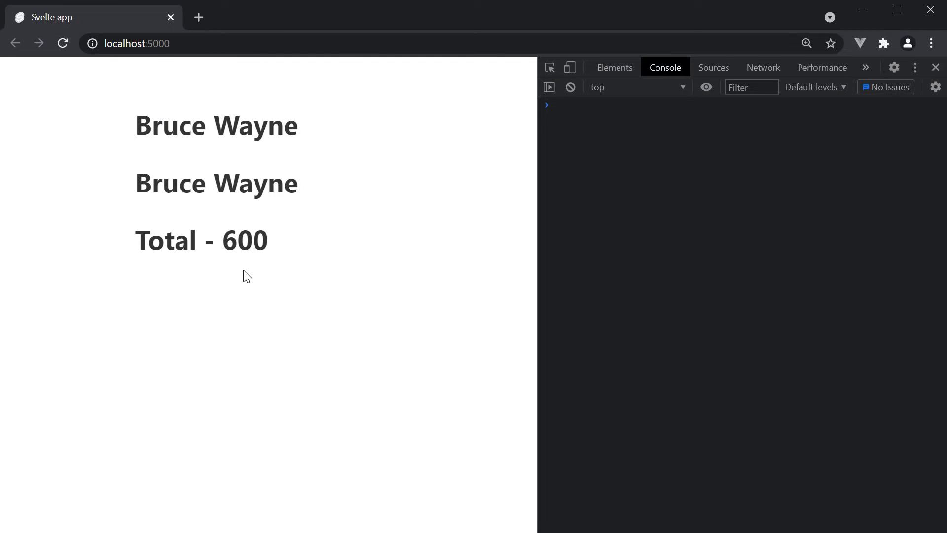
mouse_move(306, 312)
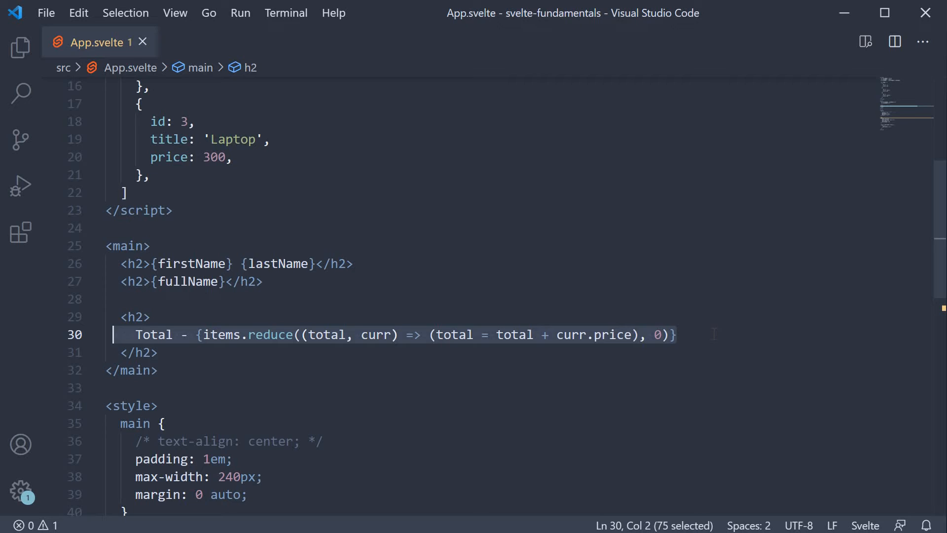
Step: Move the reduce expression into $: total = items.reduce(...) and show {total} in the heading
left_click(676, 334)
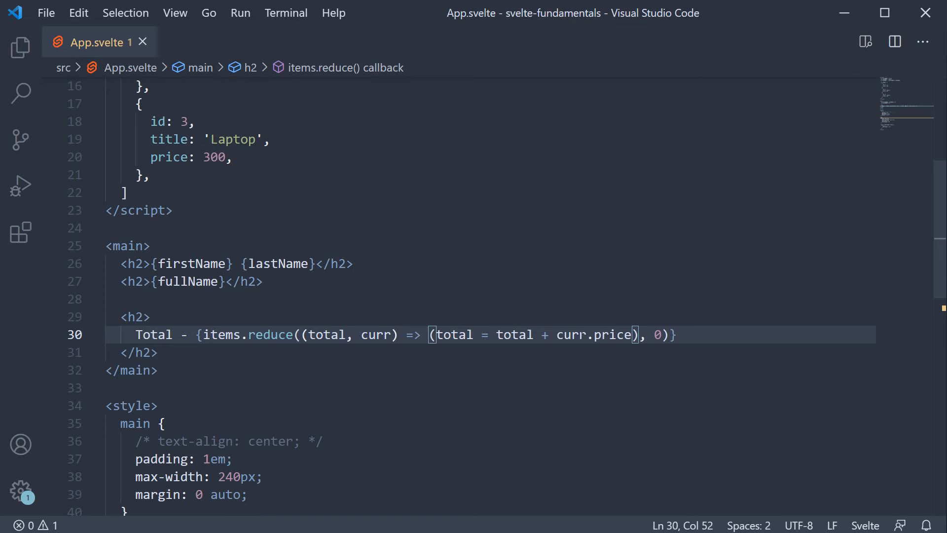
left_click(676, 335)
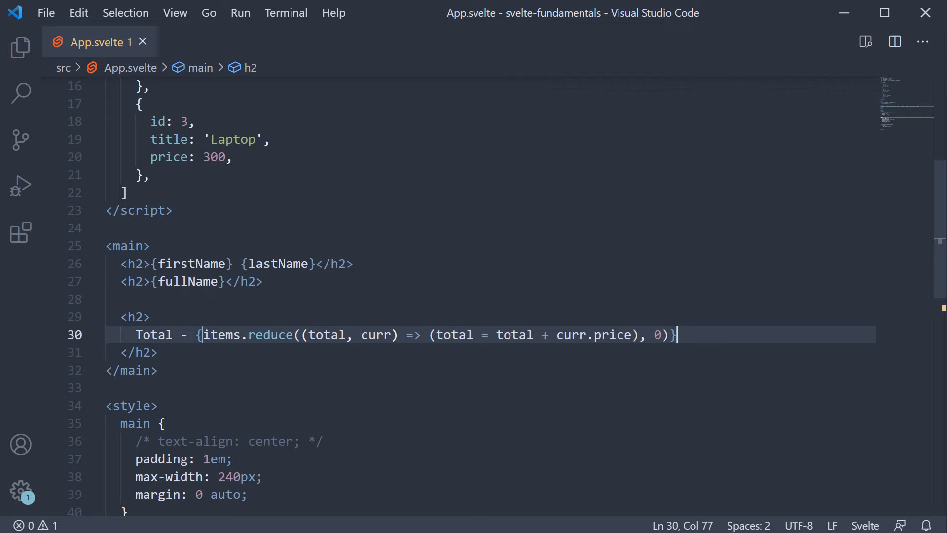
scroll("up", 3)
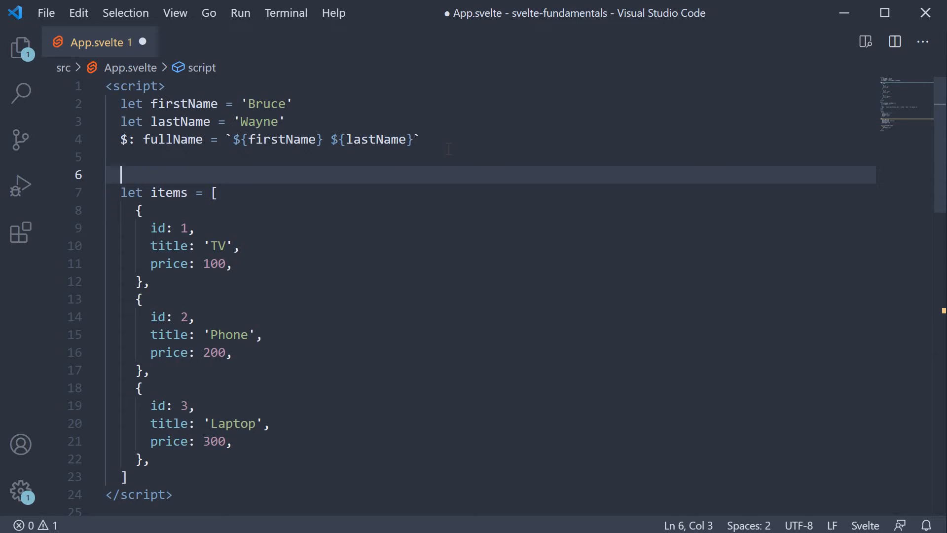
type("$:")
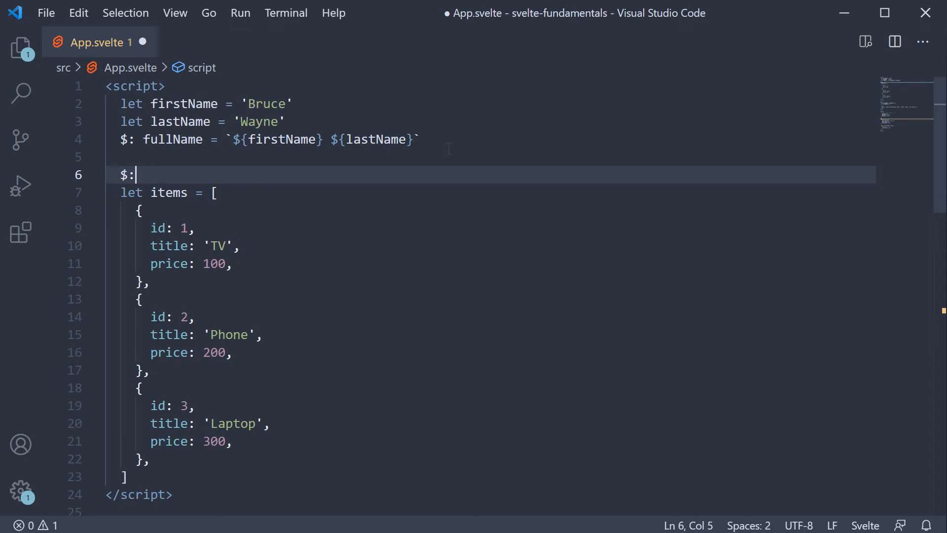
type("total =")
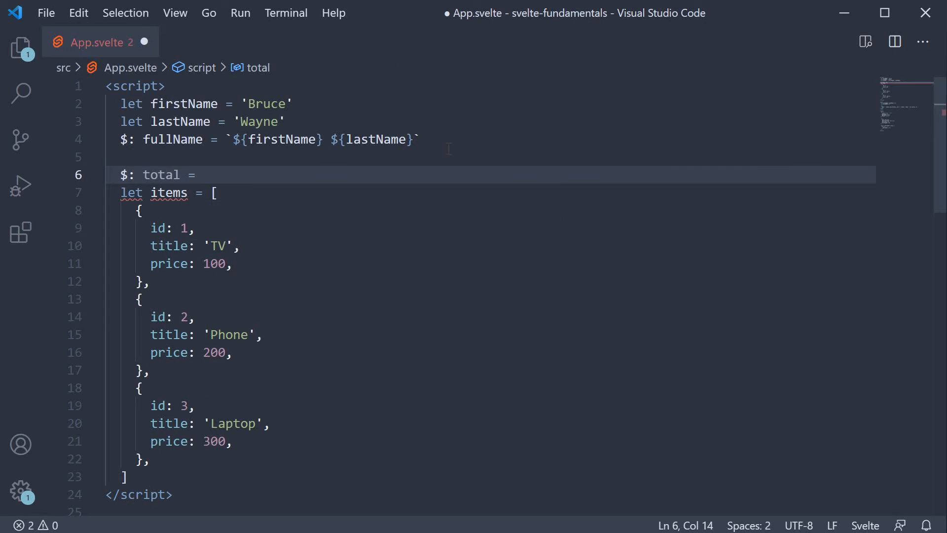
scroll("down", 3)
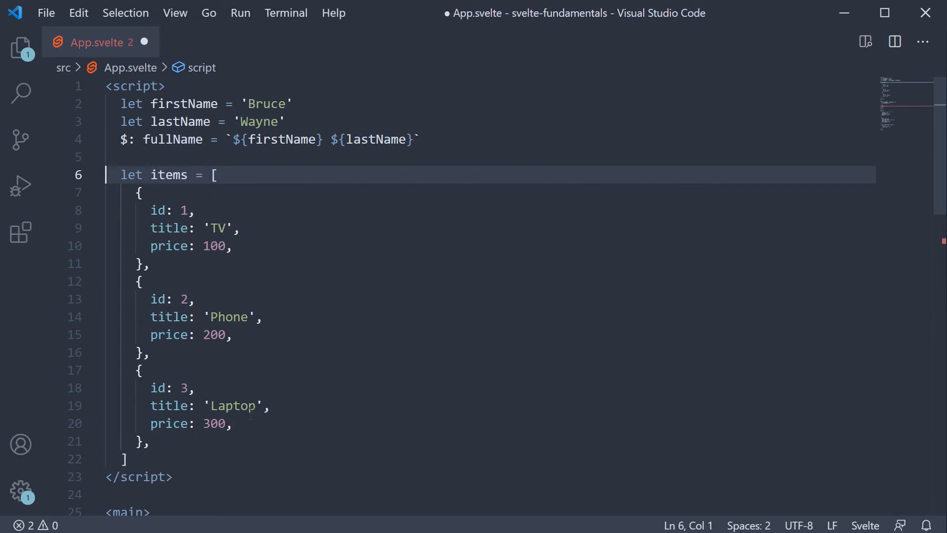
left_click(124, 458)
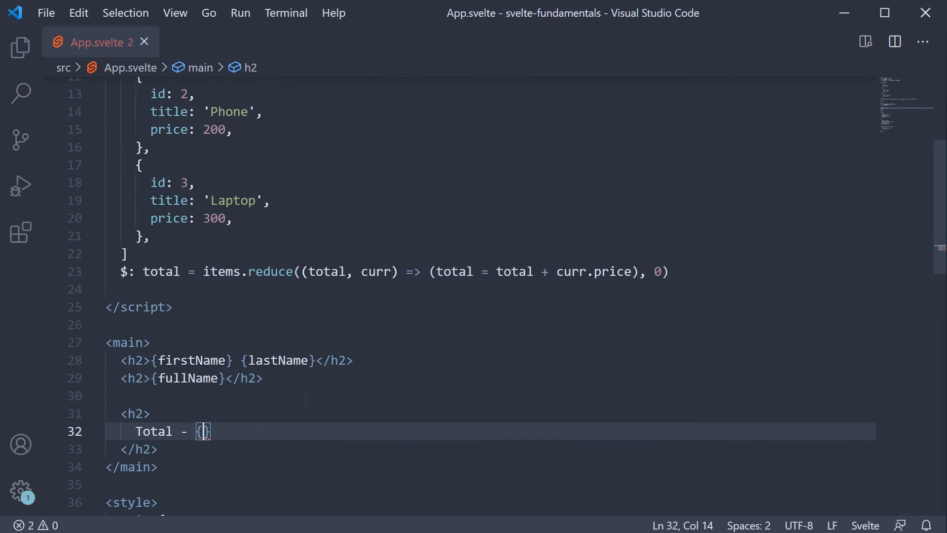
type("total")
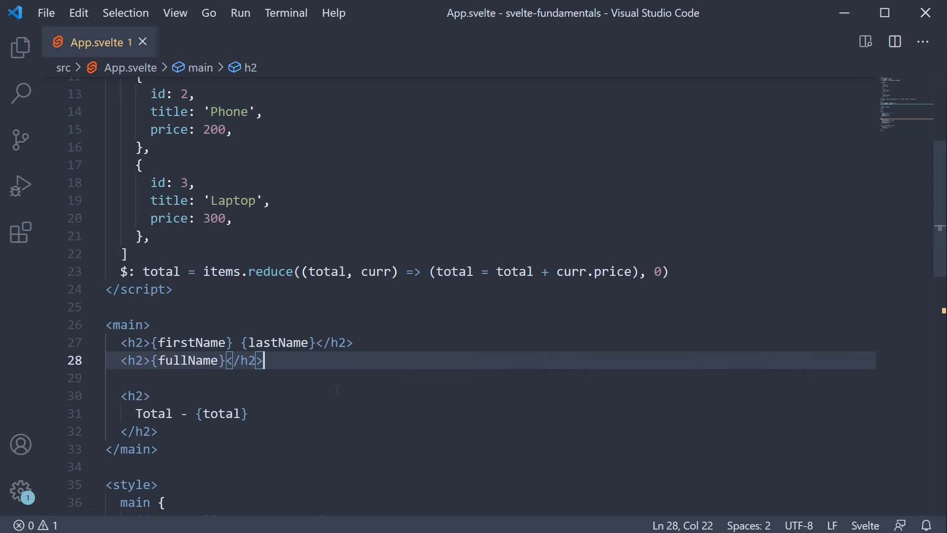
Step: Insert a Change name button with on:click reassigning firstName above the headings
left_click(127, 324)
type("<button>Change name</button>")
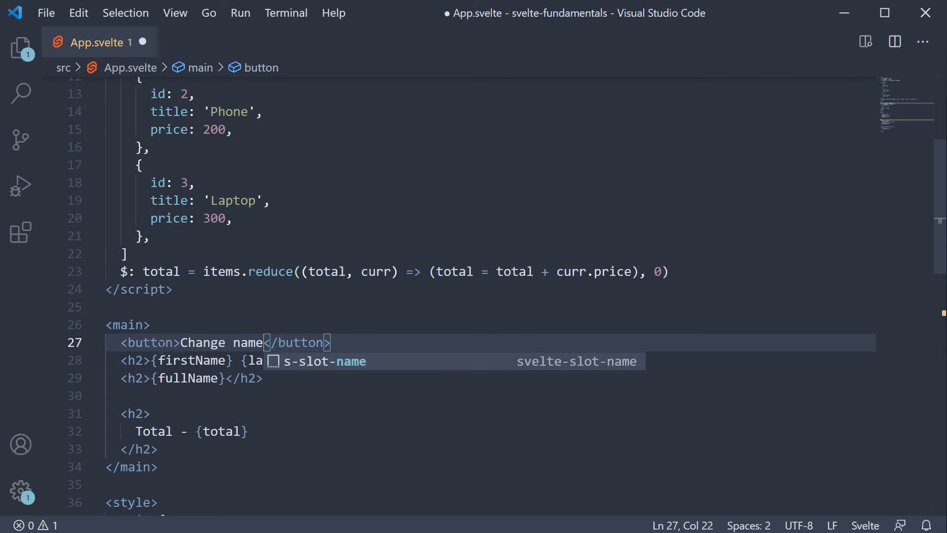
type("on:click={() => {")
type("firstName")
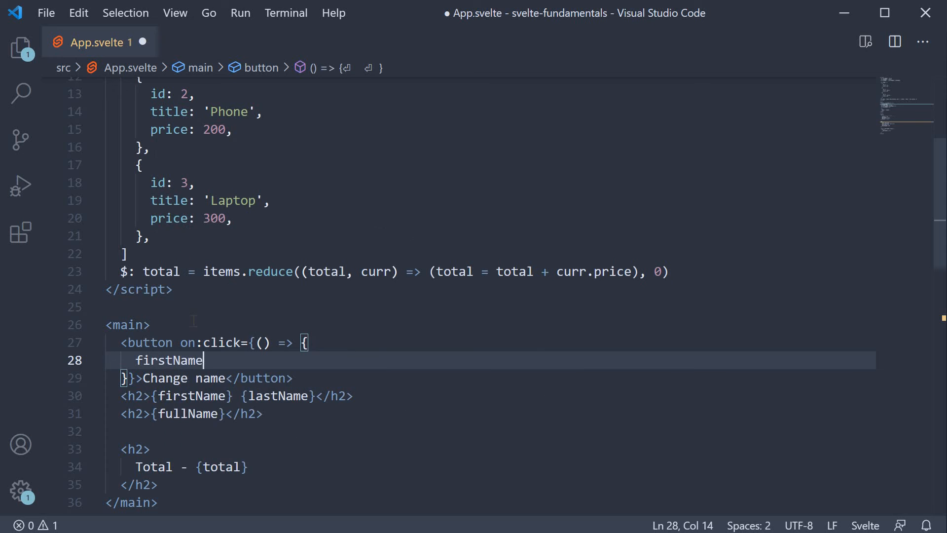
type("= 'C'")
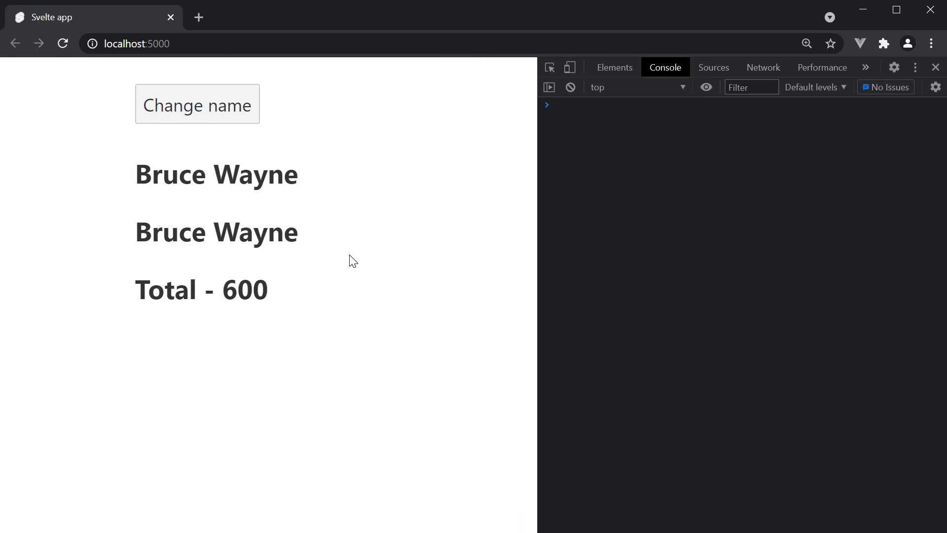
Step: Click Change name on localhost:5000 to show Clark Kent
left_click(197, 104)
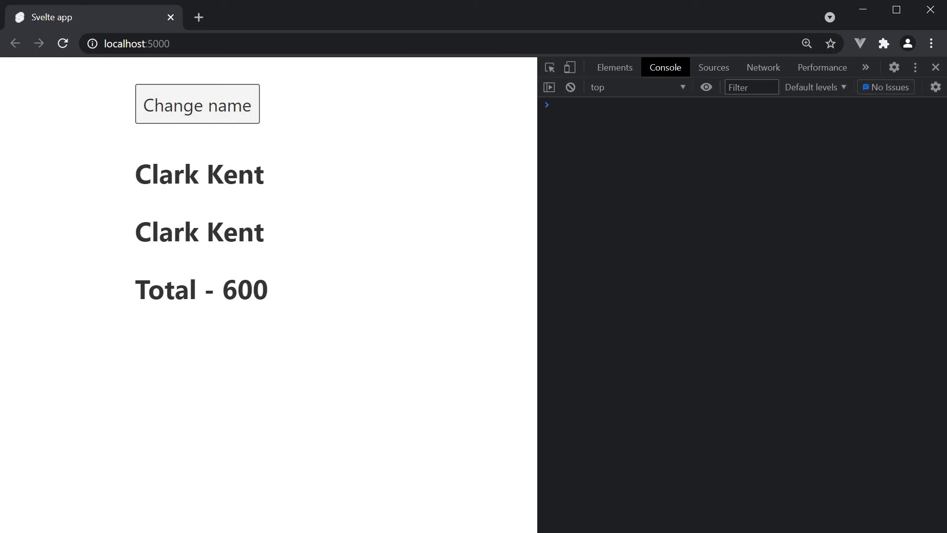
mouse_move(333, 231)
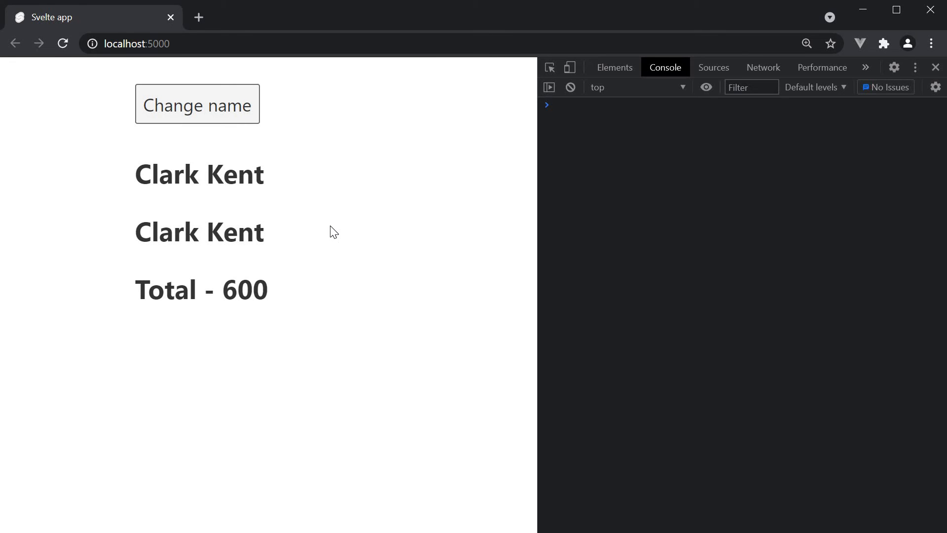
mouse_move(350, 245)
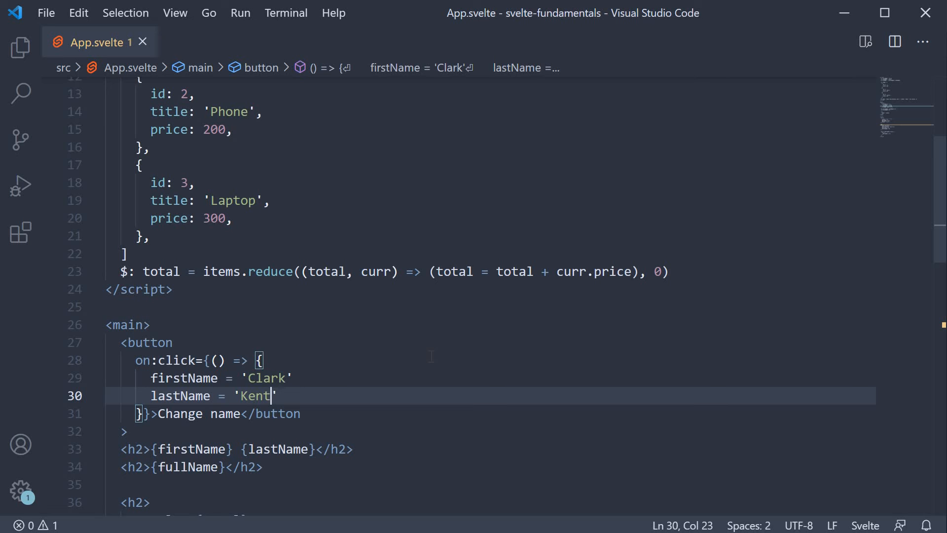
Step: Add an Add item button whose handler pushes { id: 4, title: 'Keyboard', price: 50 }
scroll("up", 3)
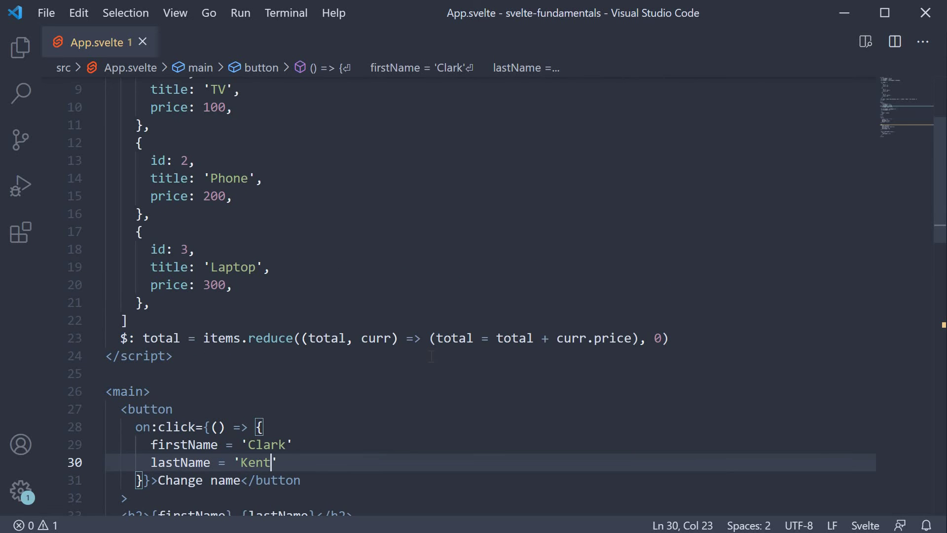
scroll("down", 3)
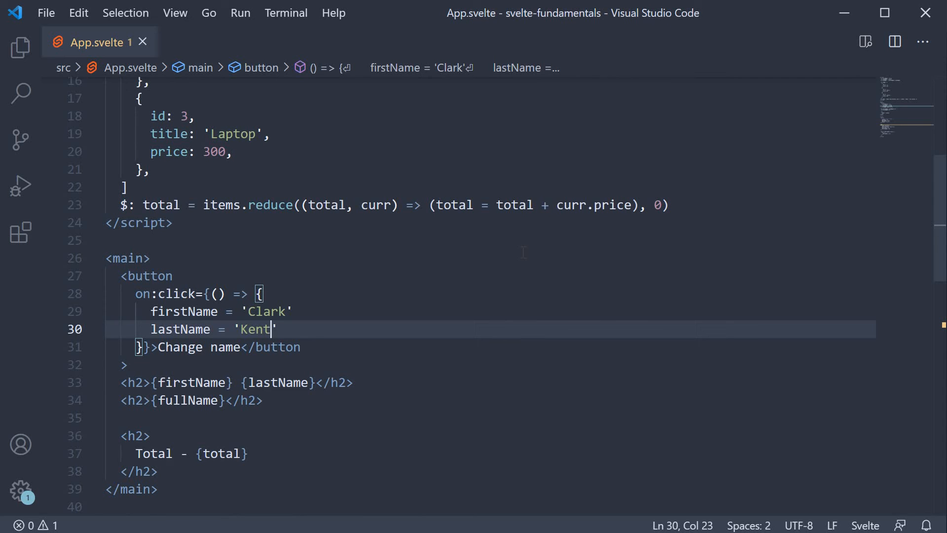
scroll("down", 3)
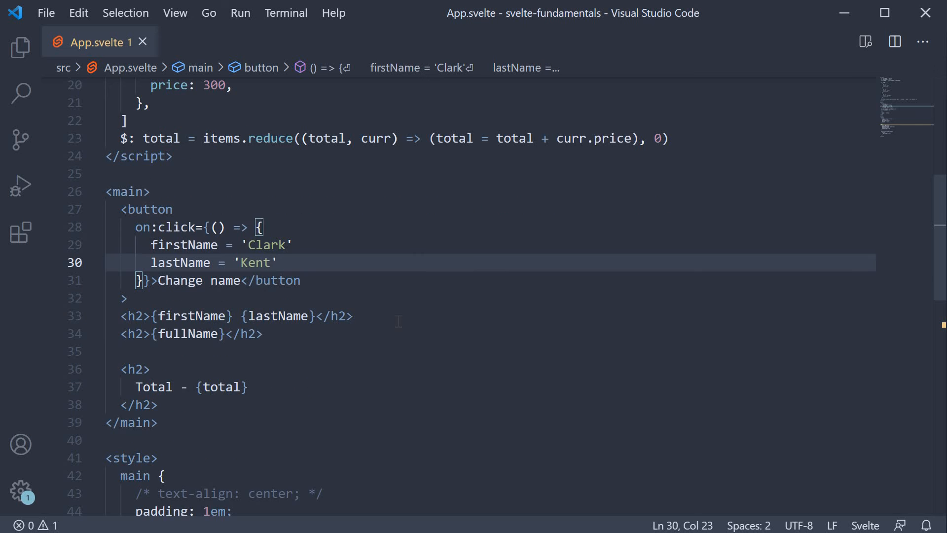
type("<button")
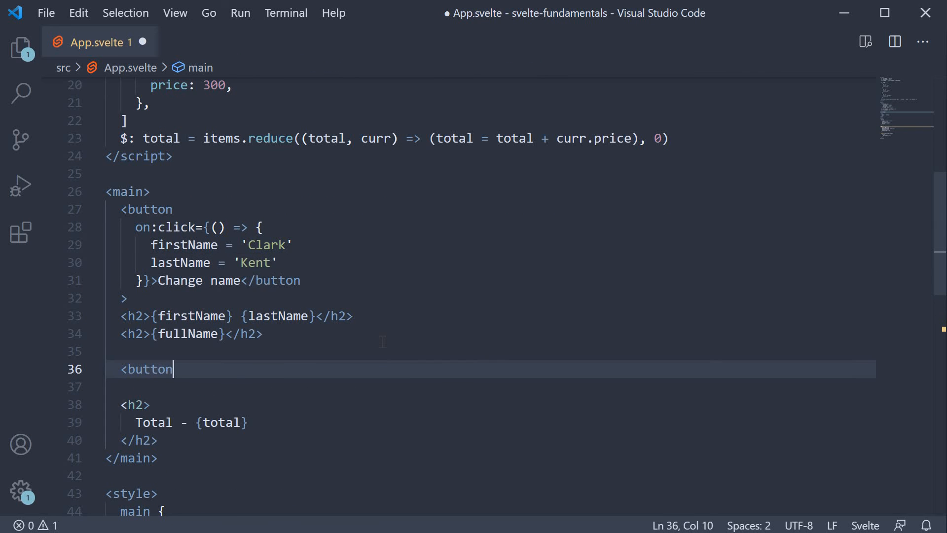
type(">Add item</button>")
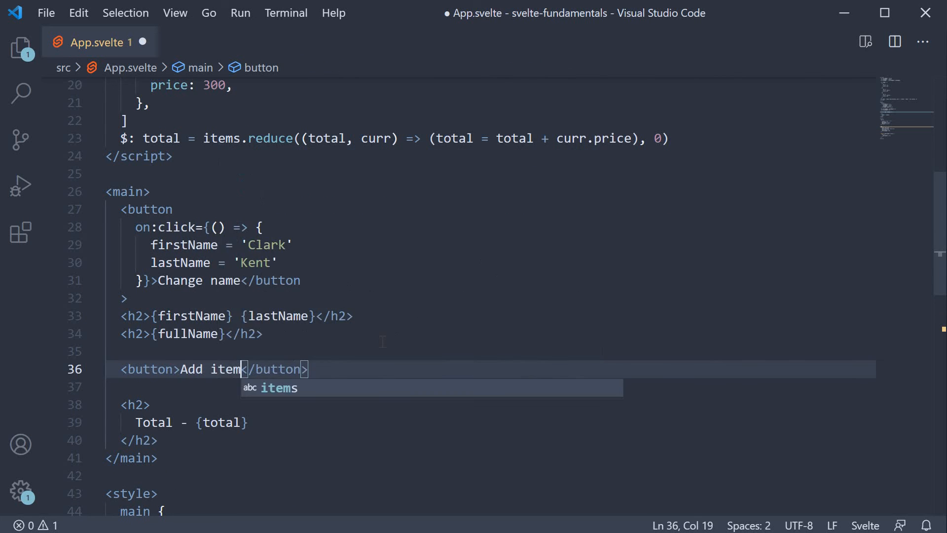
type("on")
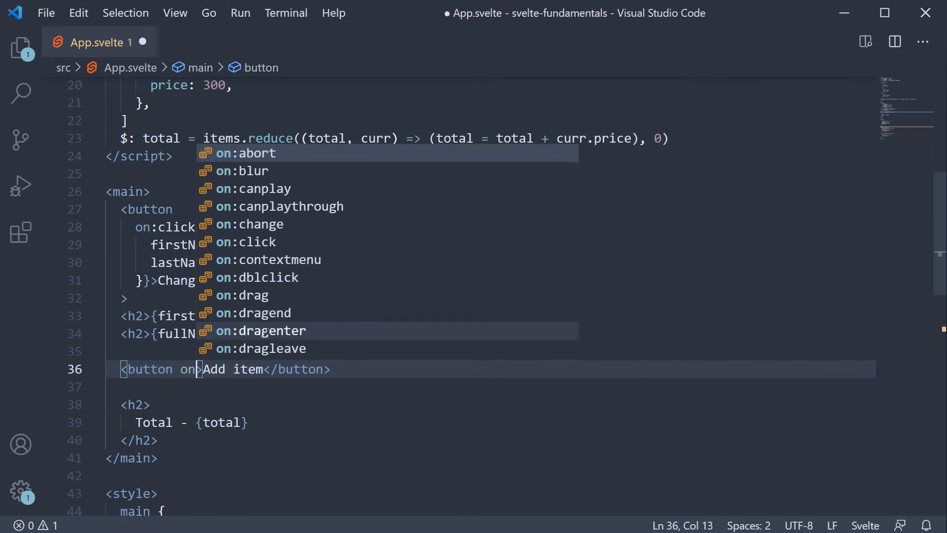
type("on:click={() => items.push({")
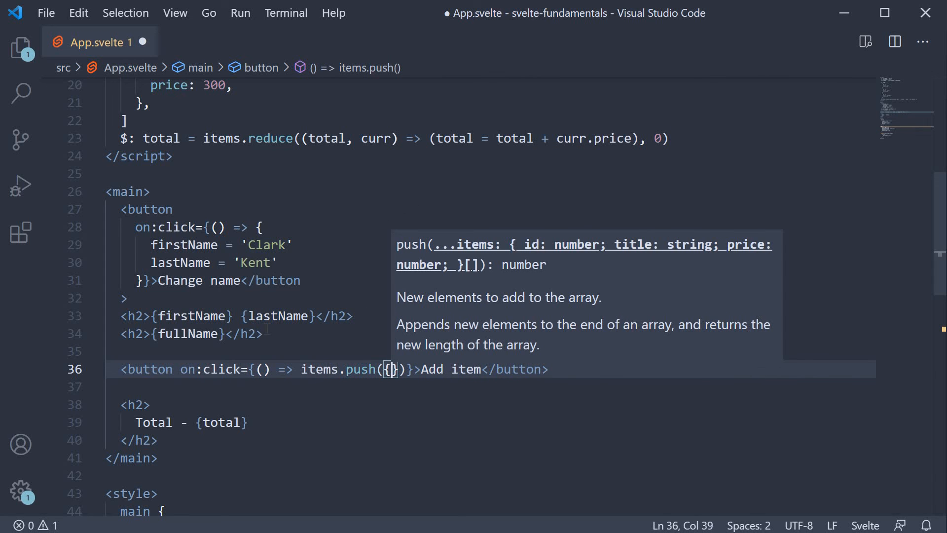
type("i")
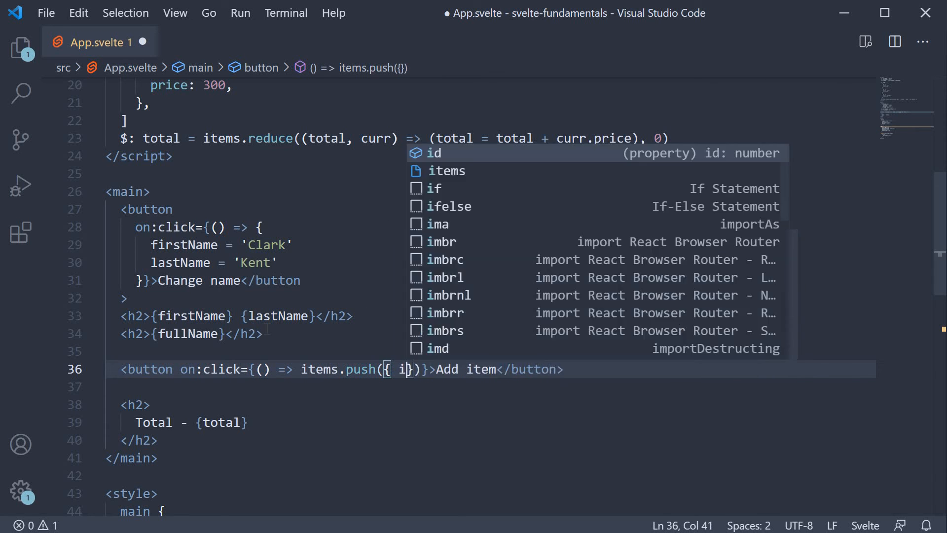
type("d: 4, t")
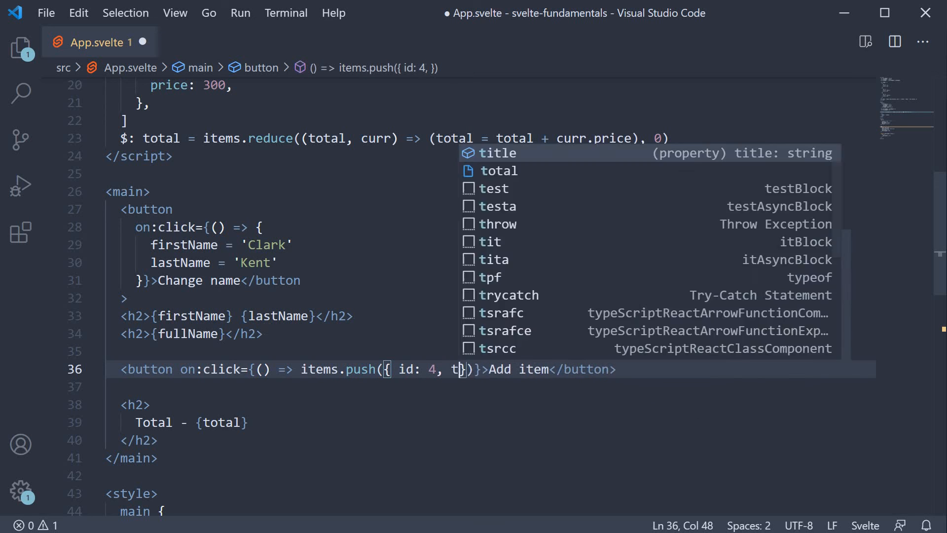
type("itle: 'Keyboard',")
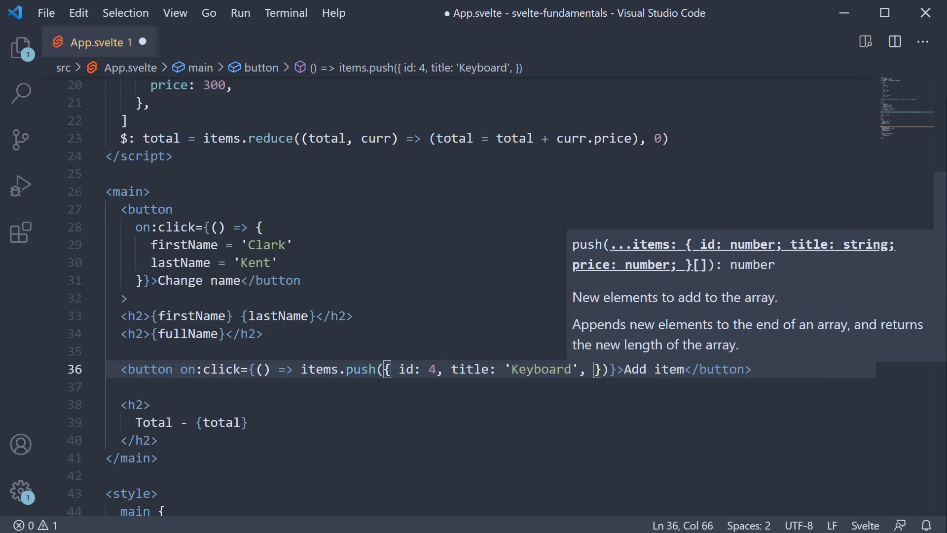
type("r")
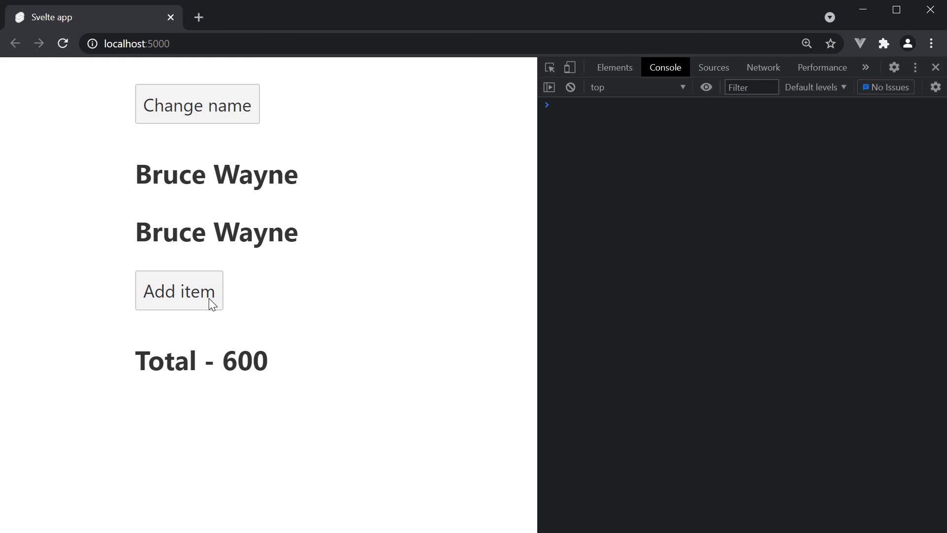
mouse_move(264, 390)
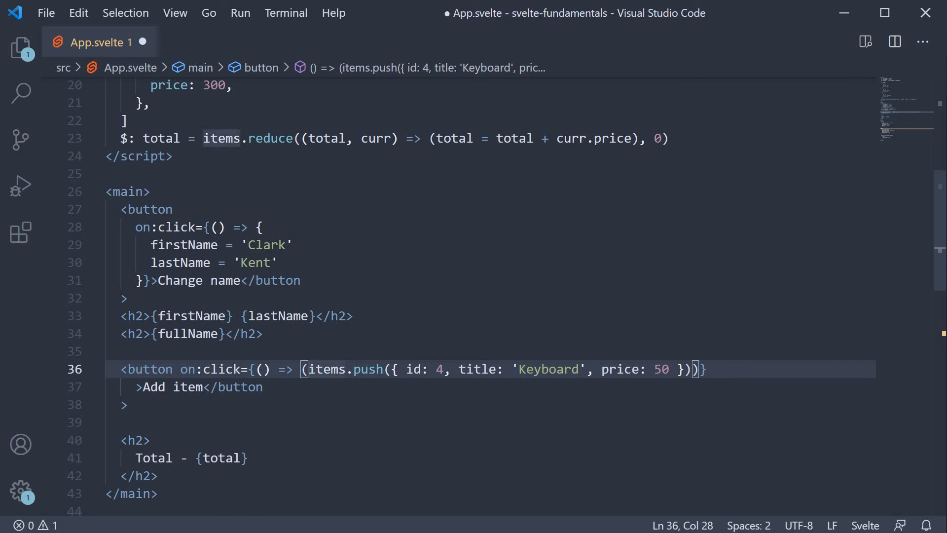
Step: Rewrite the handler as items = [...items, { id: 4, title: 'Keyboard', price: 50 }]
type("items")
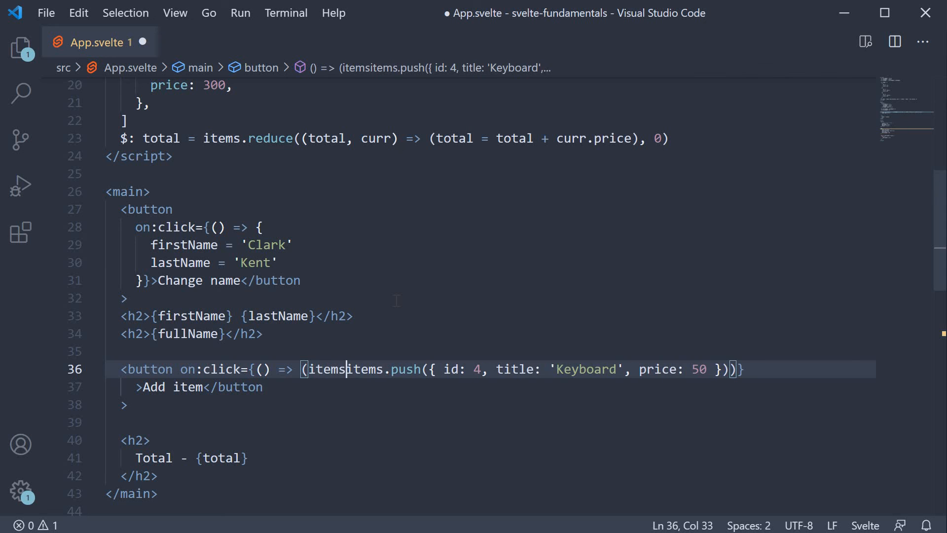
type("=")
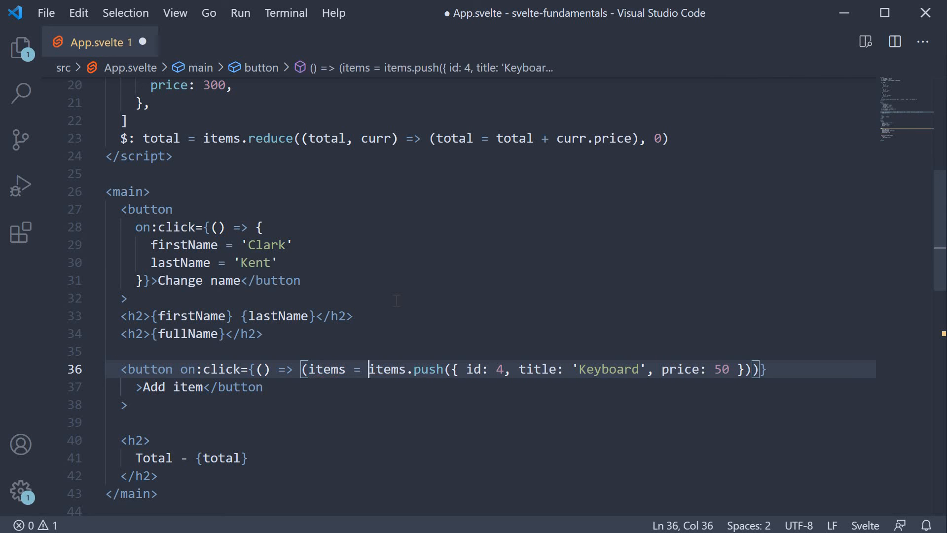
type("[...items")
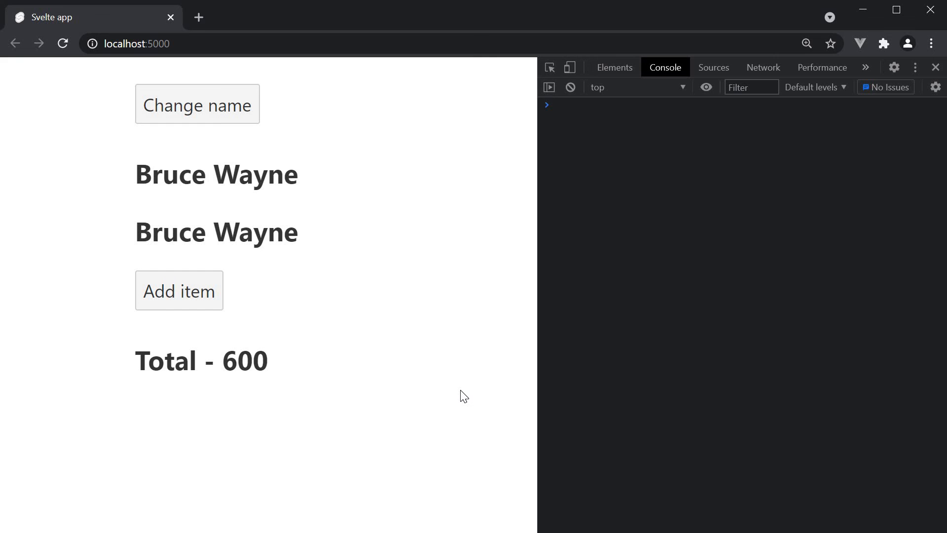
mouse_move(198, 297)
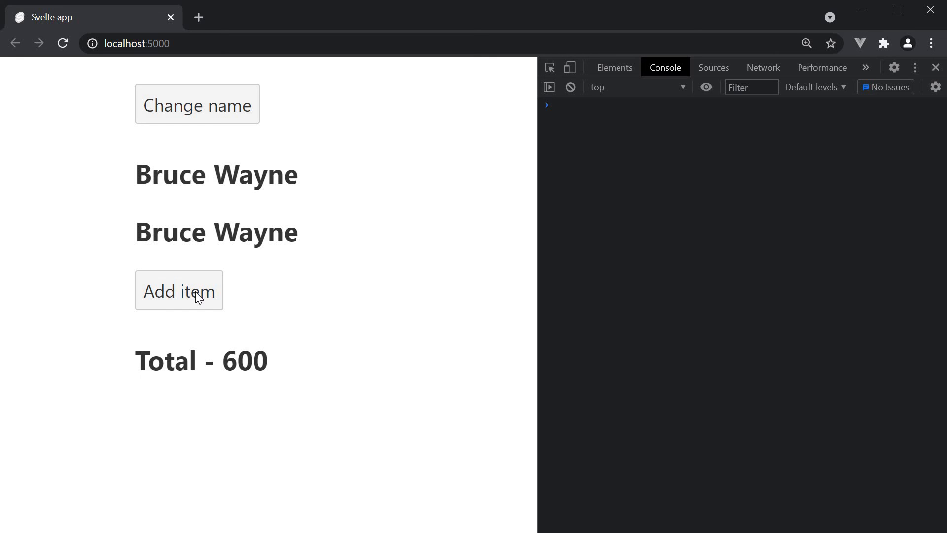
Step: Click Add item in Chrome so Total changes from 600 to 650
left_click(178, 290)
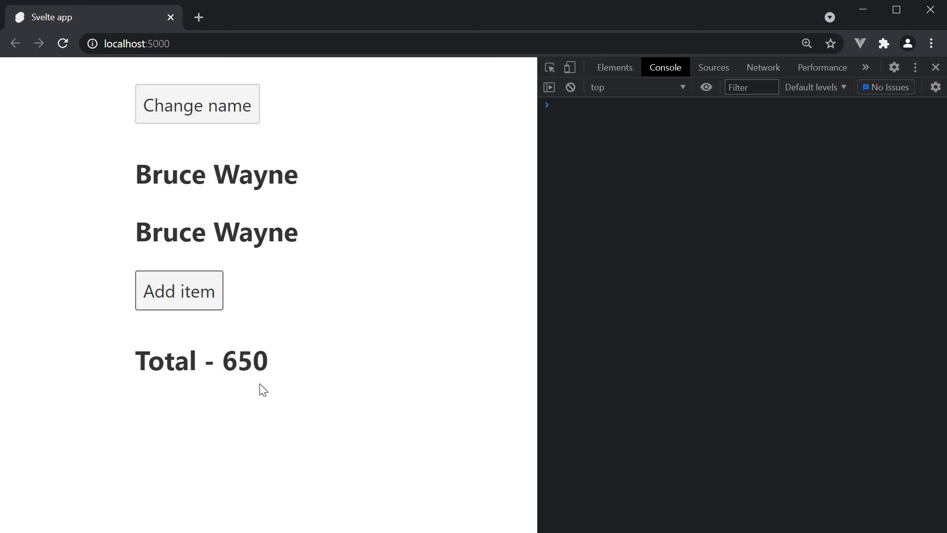
mouse_move(322, 414)
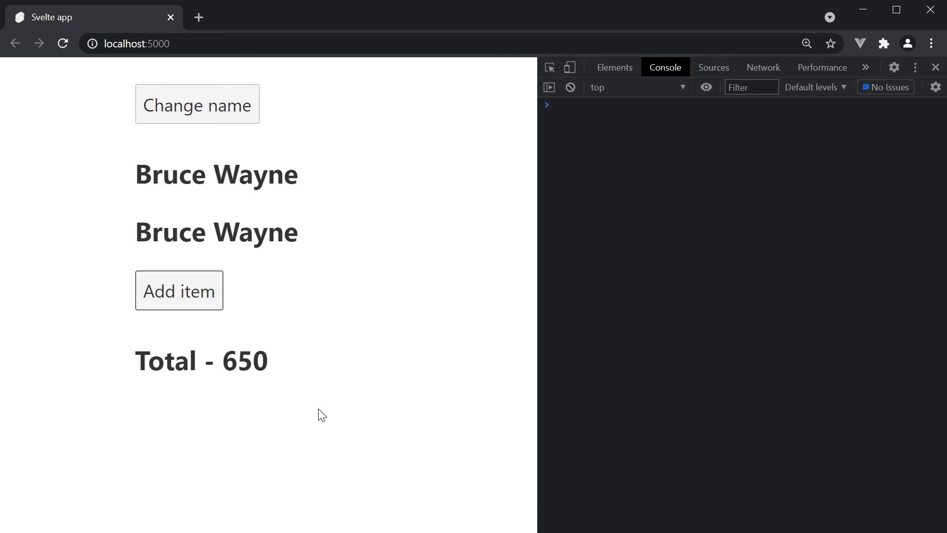
mouse_move(256, 350)
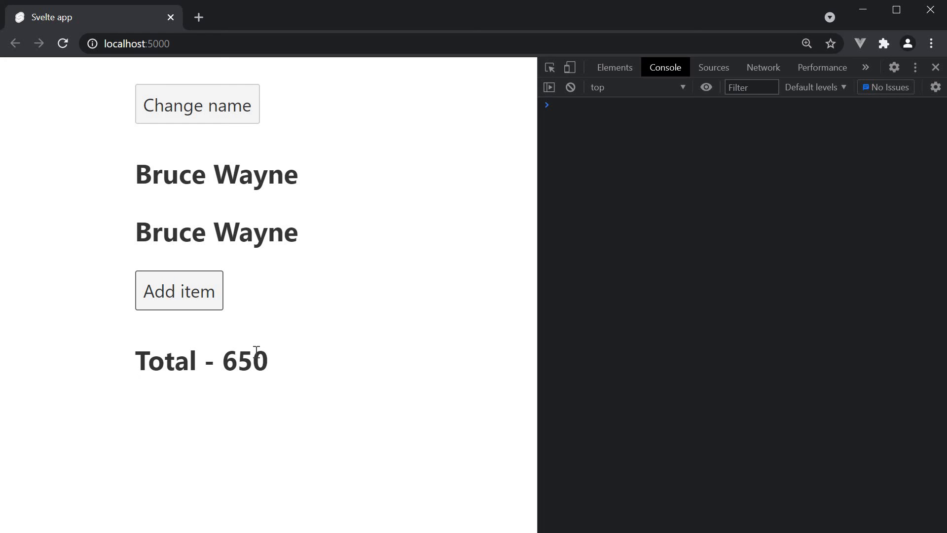
mouse_move(249, 339)
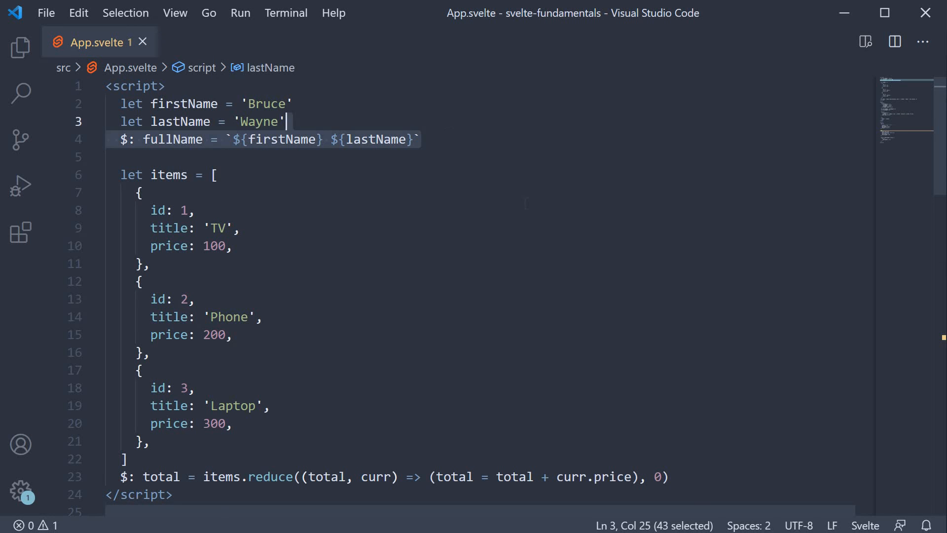
mouse_move(531, 225)
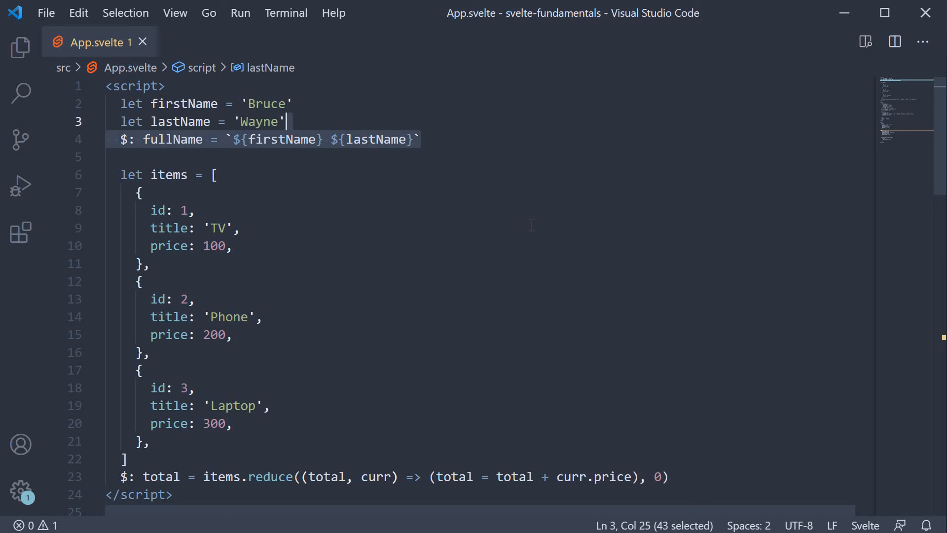